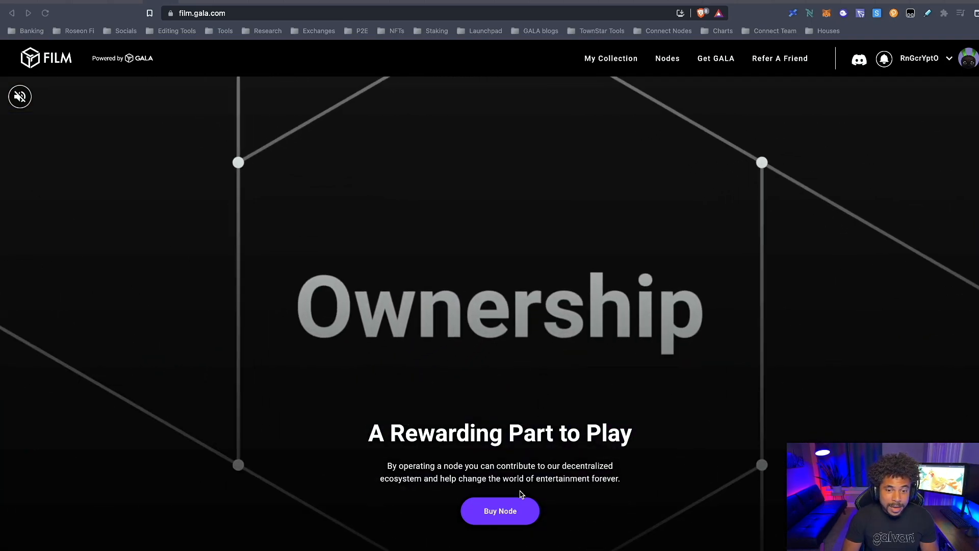
# Open the Film Node purchase page and switch the payment currency from GALA to Ethereum (7.392).
pyautogui.click(499, 510)
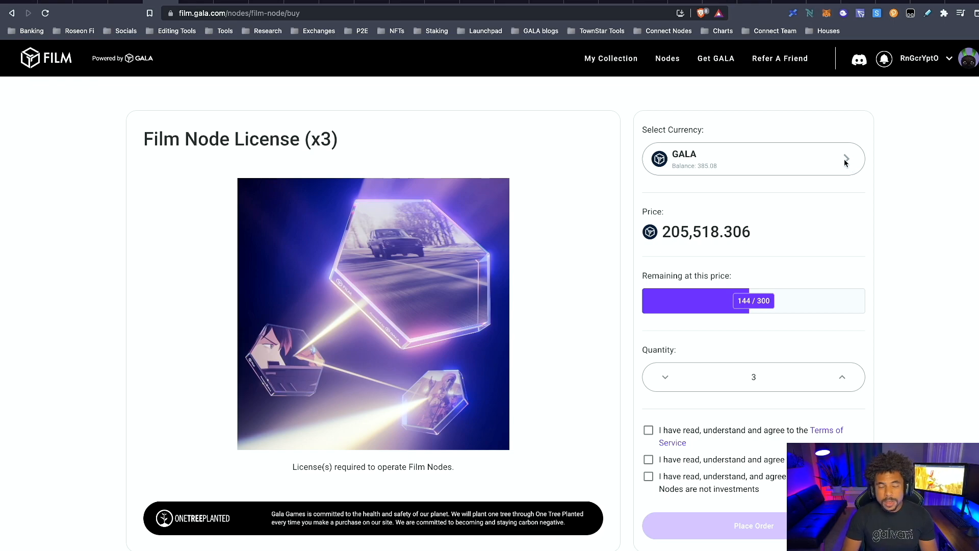
pyautogui.click(753, 159)
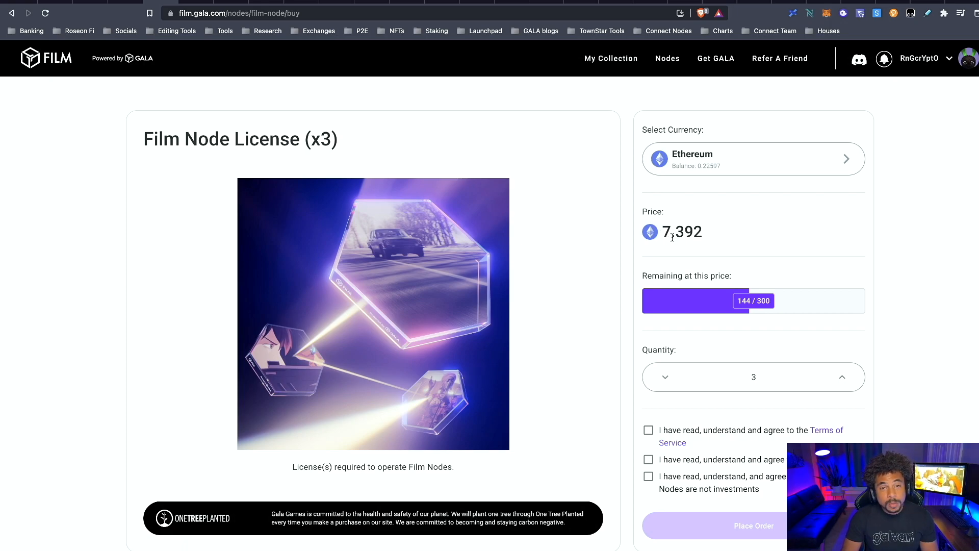
pyautogui.moveTo(419, 165)
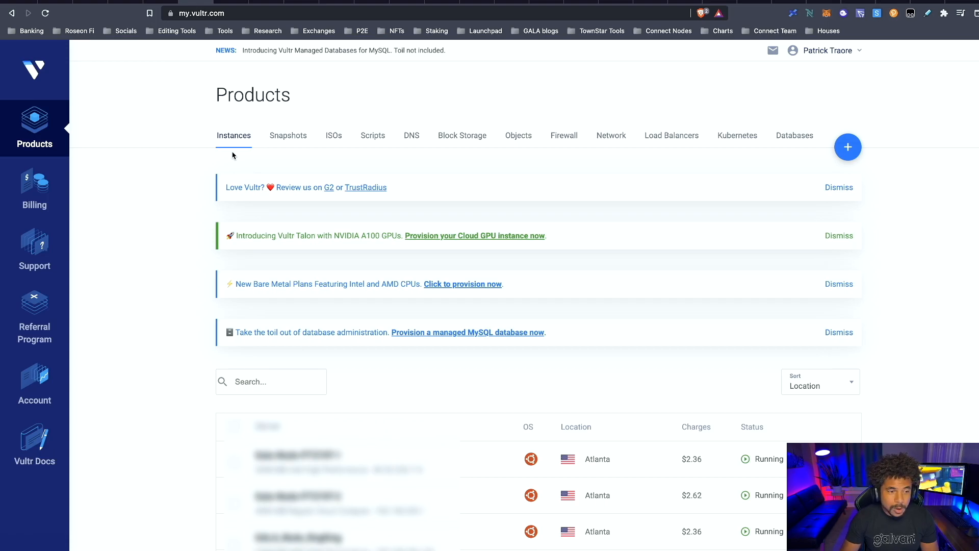
pyautogui.moveTo(141, 155)
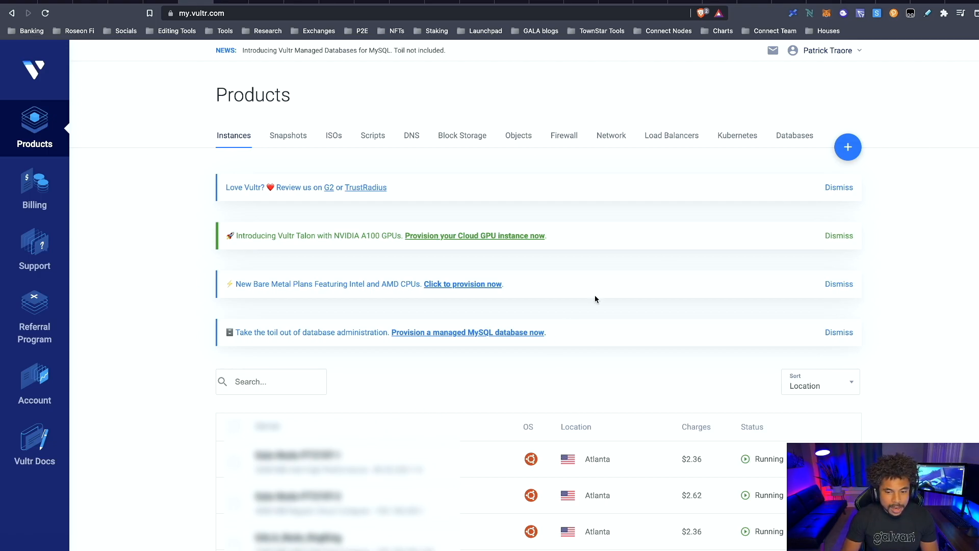
# Choose Deploy New Server from the + menu on the Vultr Products page.
pyautogui.click(847, 147)
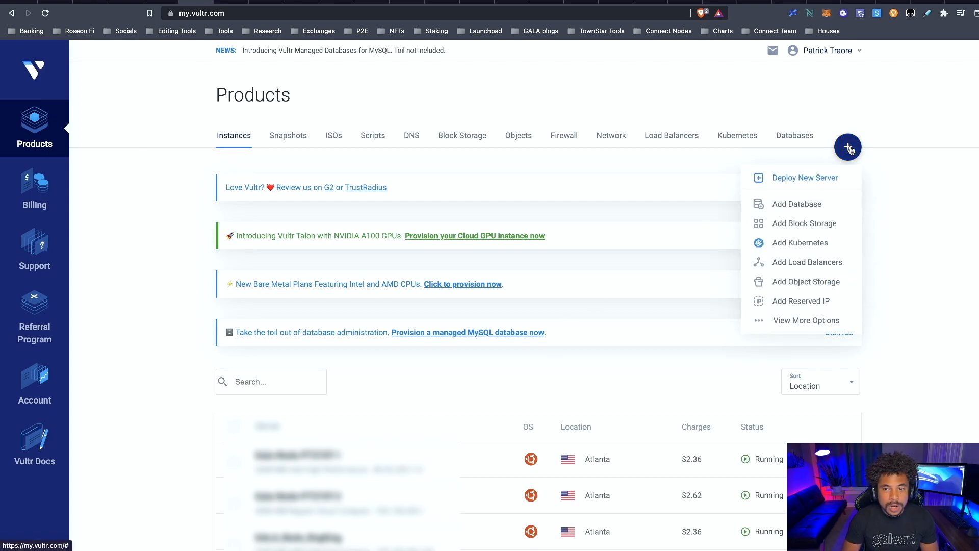
pyautogui.click(804, 177)
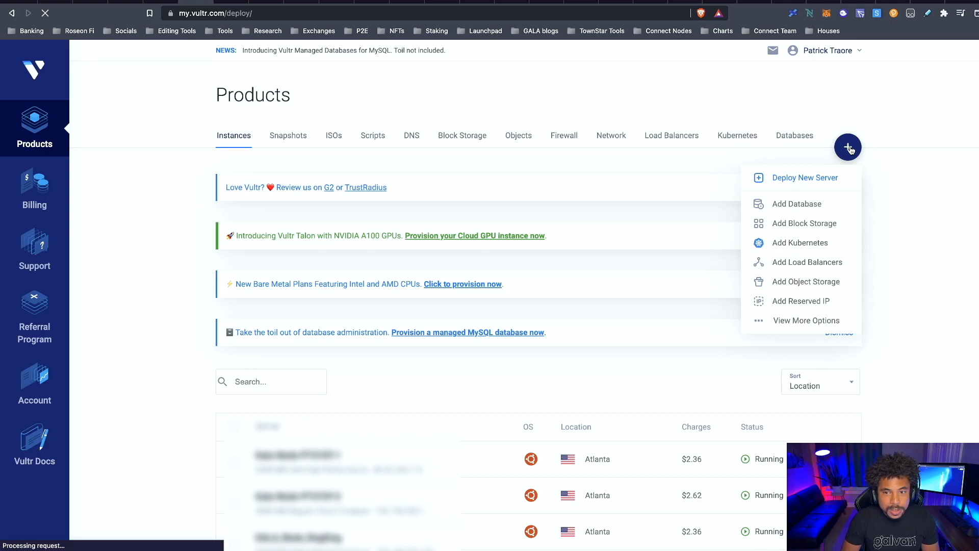
# Select Cloud Compute with Intel Regular Performance and place the server in Seoul.
pyautogui.click(805, 177)
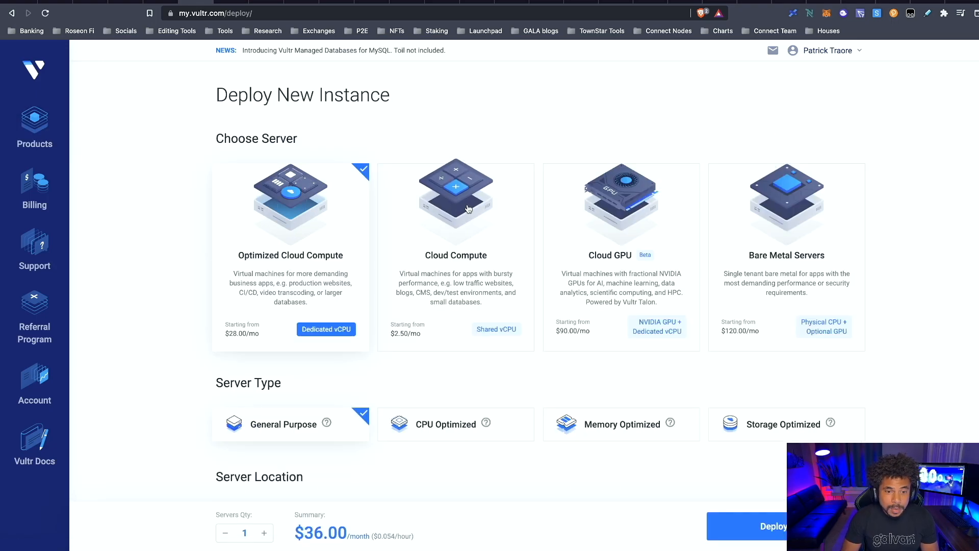
pyautogui.click(455, 209)
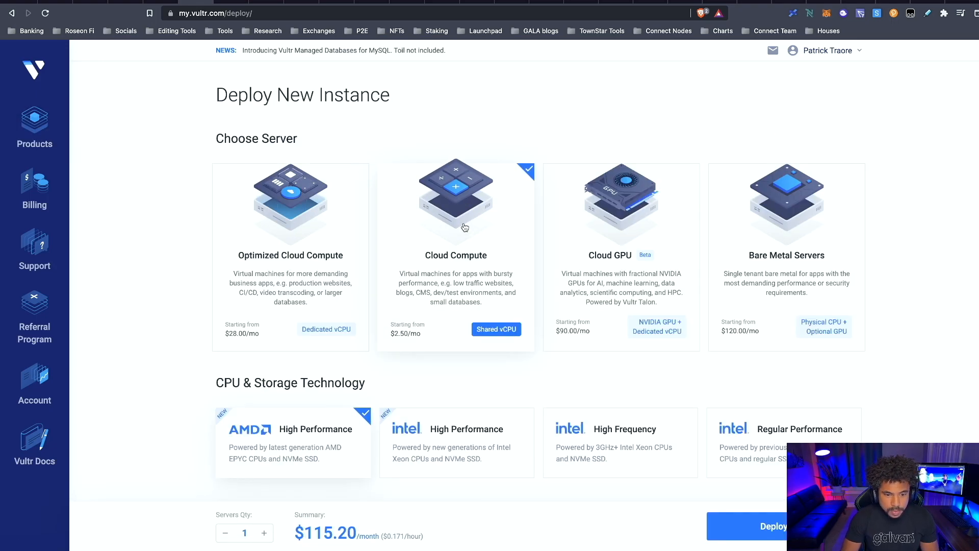
pyautogui.scroll(-3)
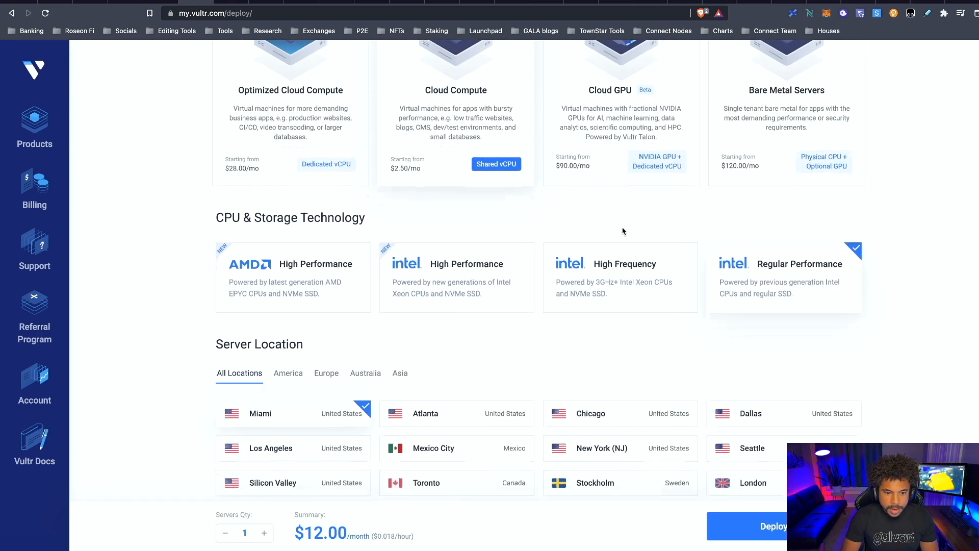
pyautogui.scroll(-3)
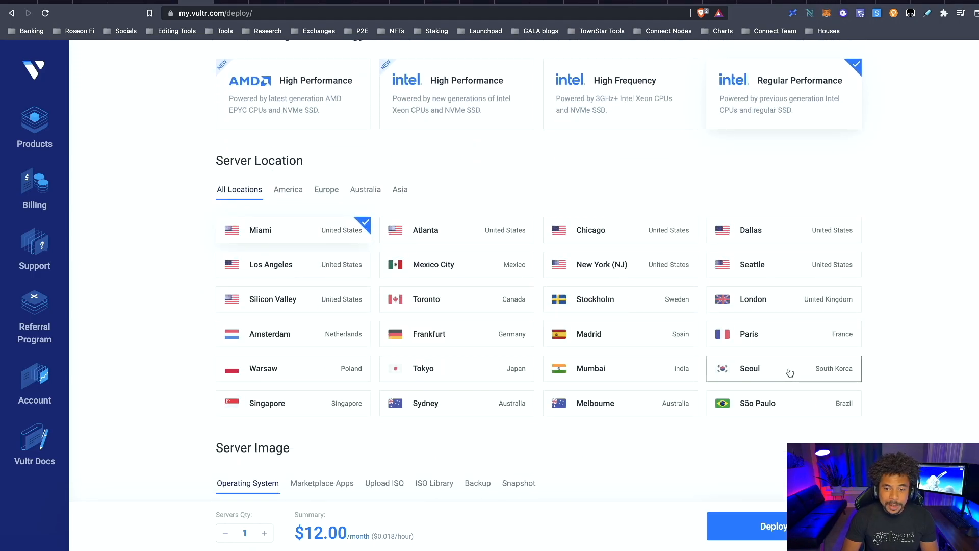
pyautogui.click(783, 367)
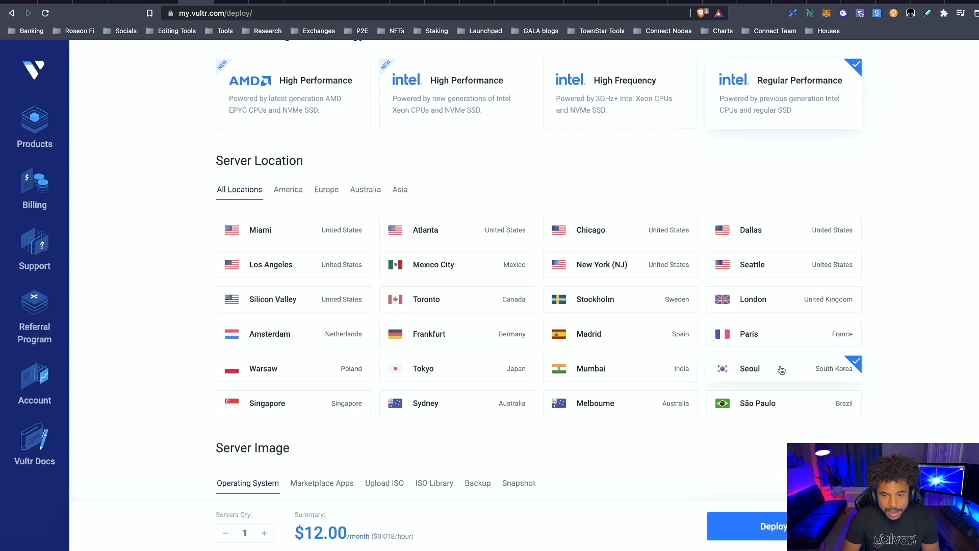
pyautogui.scroll(-3)
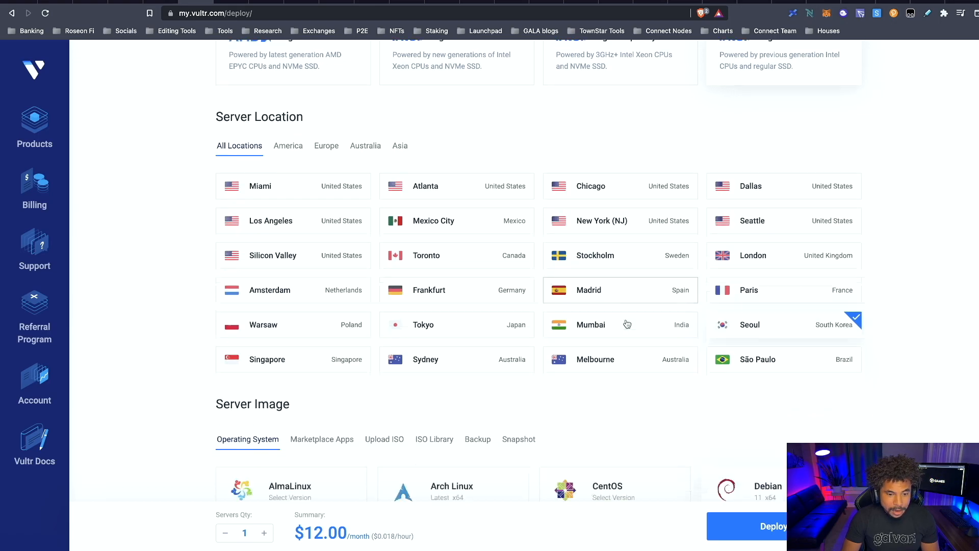
pyautogui.scroll(-3)
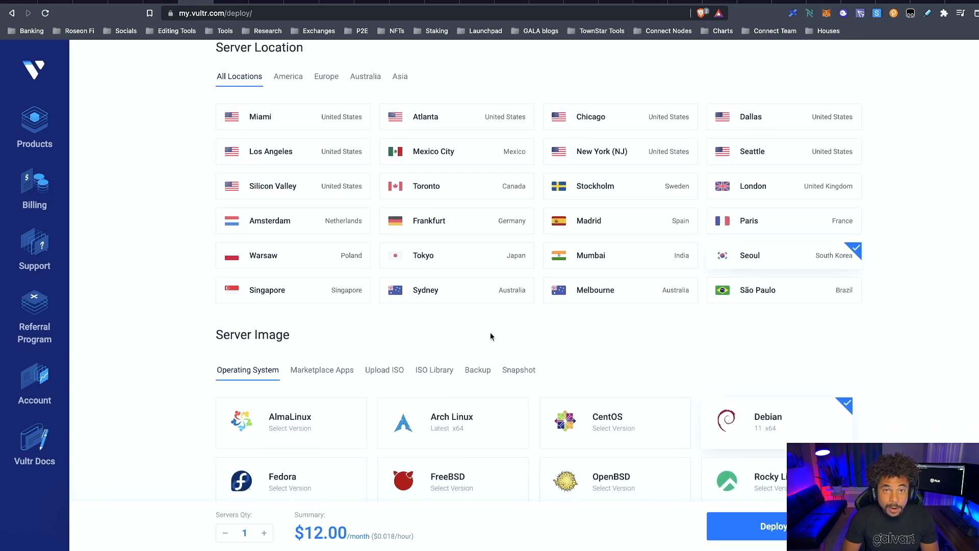
pyautogui.scroll(-3)
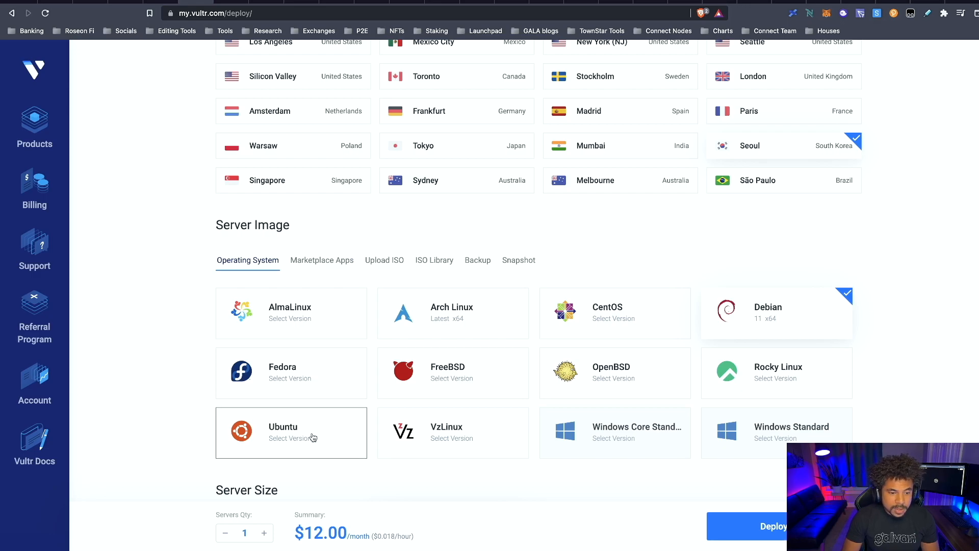
# Pick Ubuntu 20.04 LTS x64 and the 80 GB SSD, 2 vCPU plan at $20/month.
pyautogui.click(290, 431)
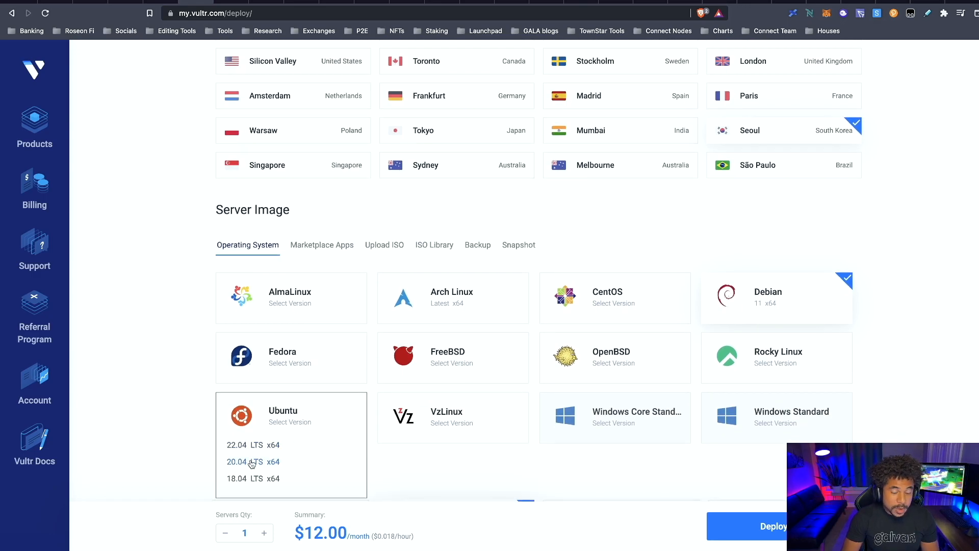
pyautogui.click(253, 461)
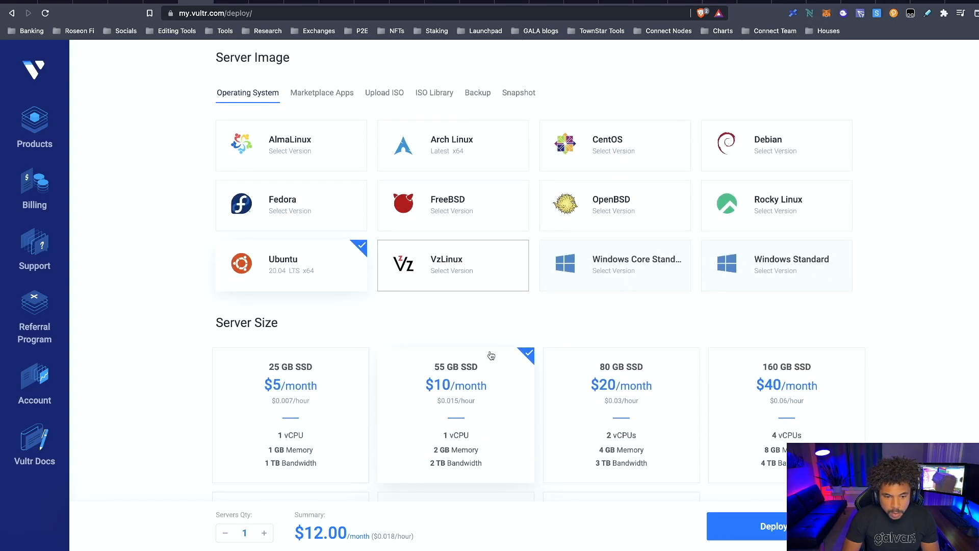
pyautogui.scroll(-3)
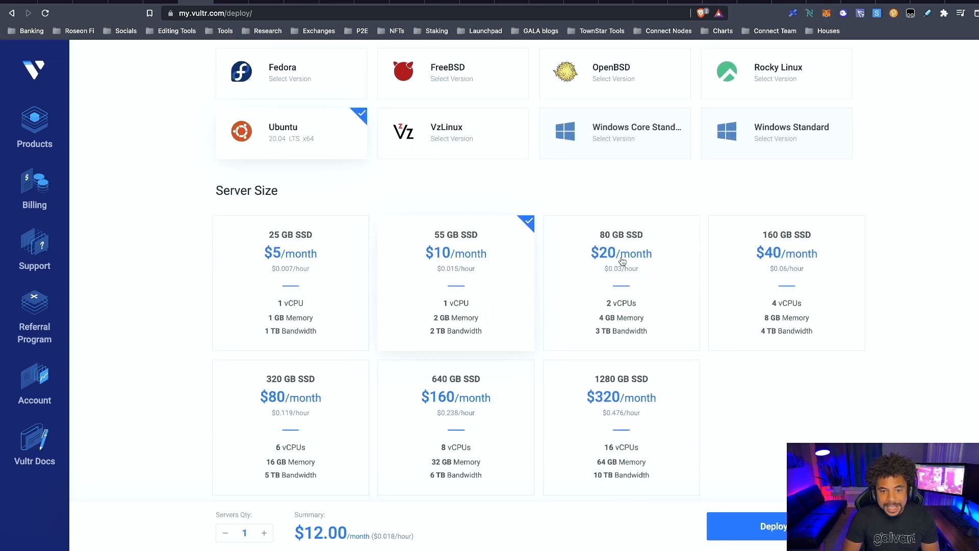
pyautogui.moveTo(628, 256)
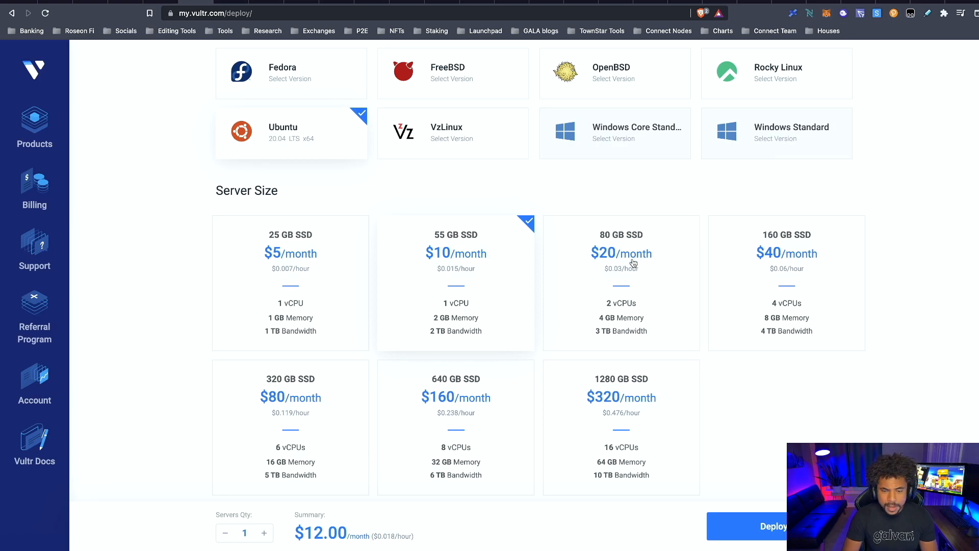
pyautogui.moveTo(622, 306)
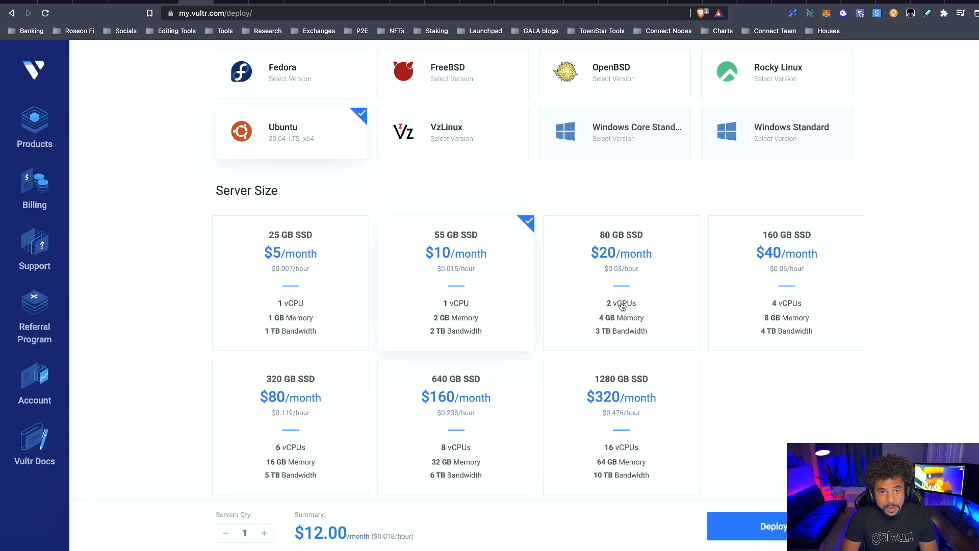
pyautogui.moveTo(634, 339)
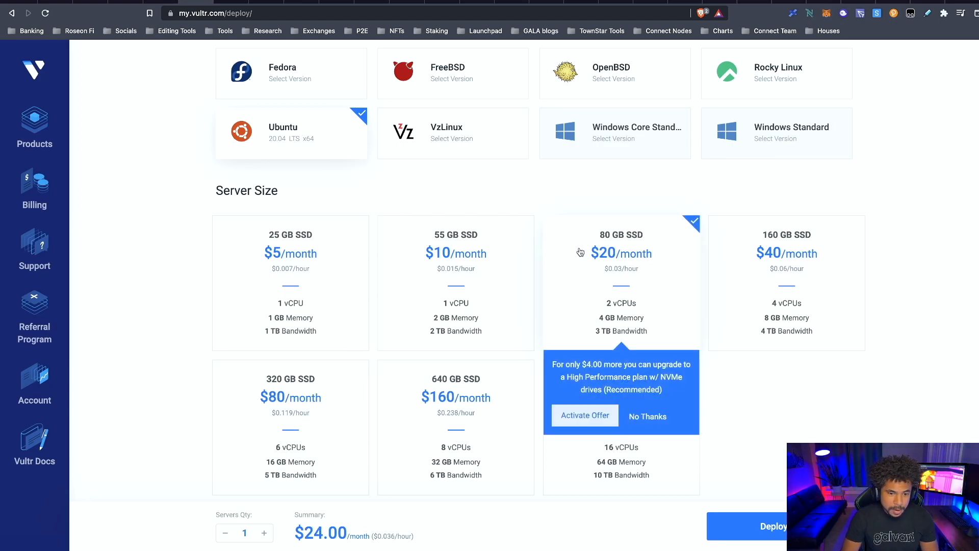
pyautogui.scroll(-3)
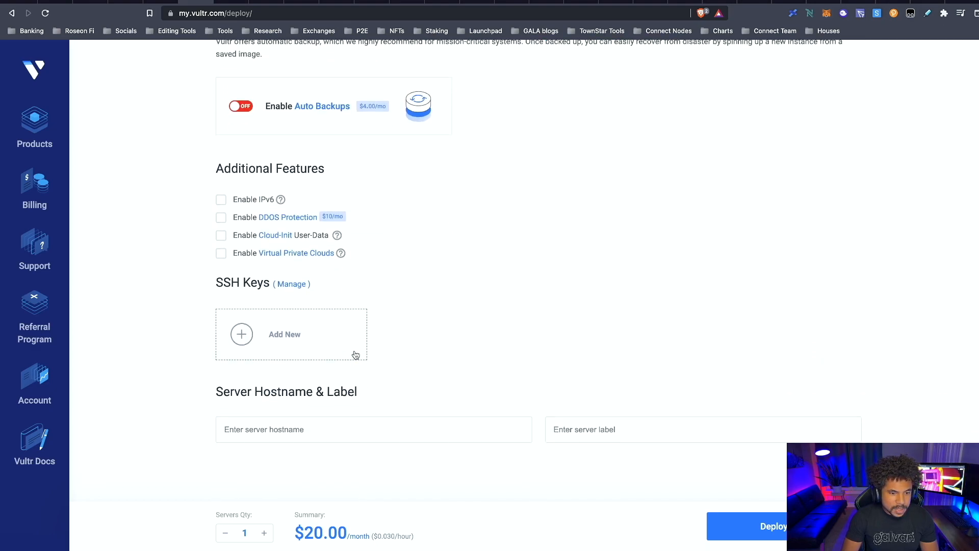
# Enter Gala-PT374t-FilmNode4 as the server hostname, letting the label fill automatically.
pyautogui.click(373, 428)
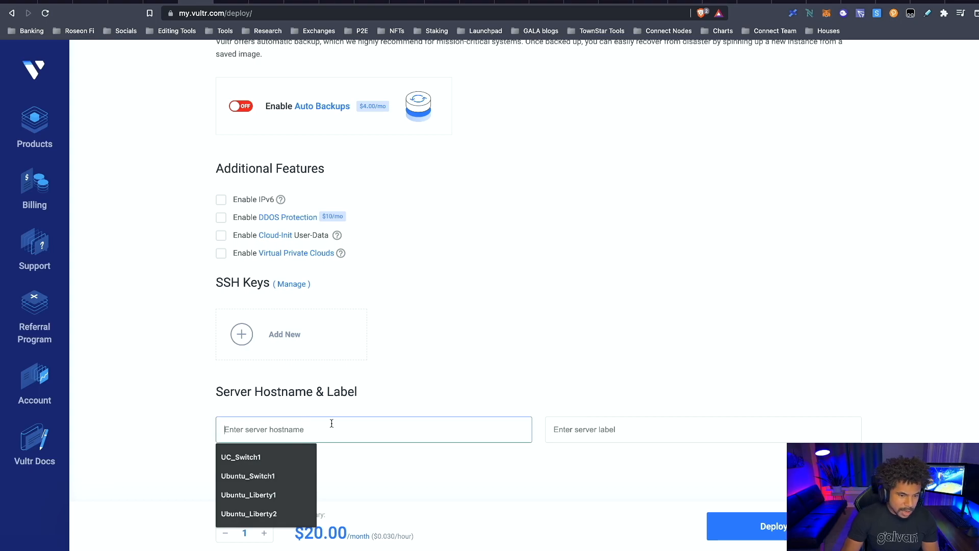
pyautogui.write('GAI')
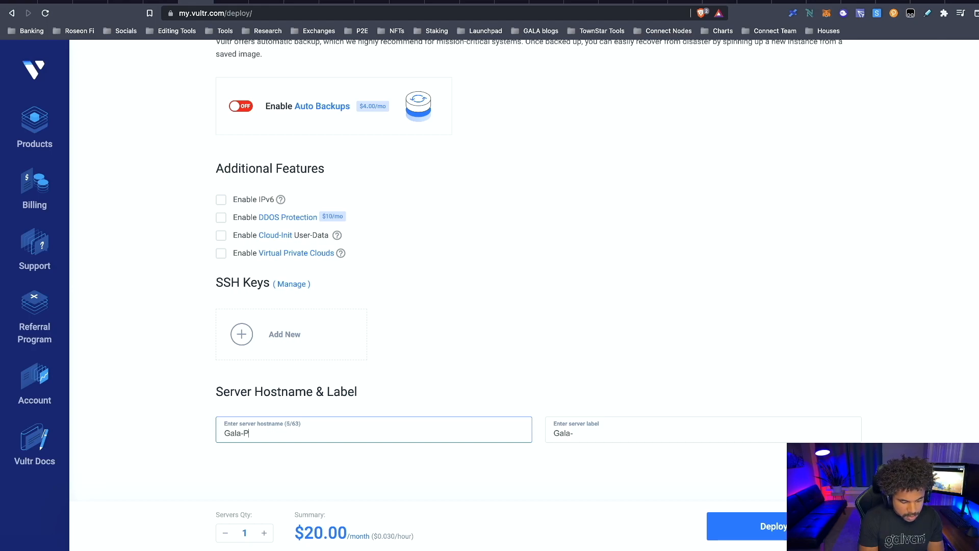
pyautogui.press('Backspace')
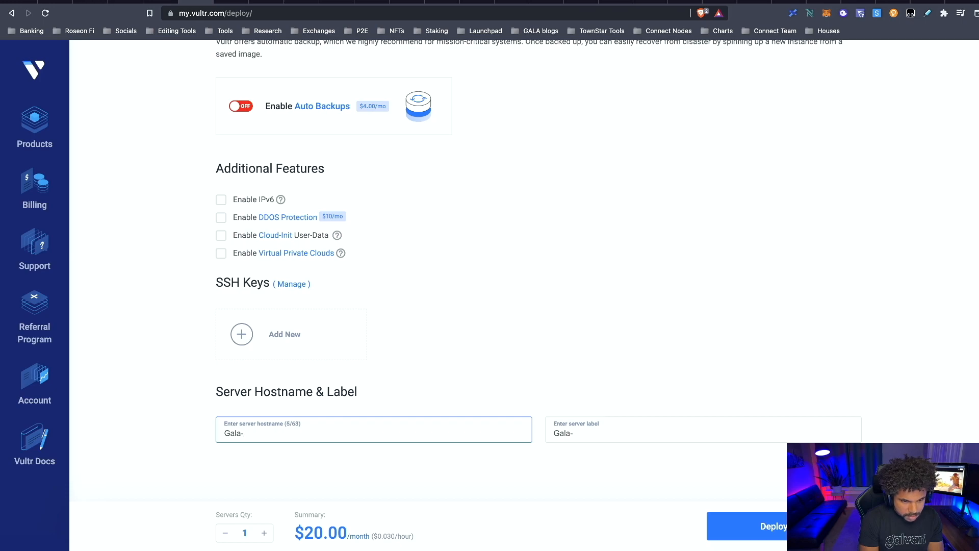
pyautogui.write('PT374t')
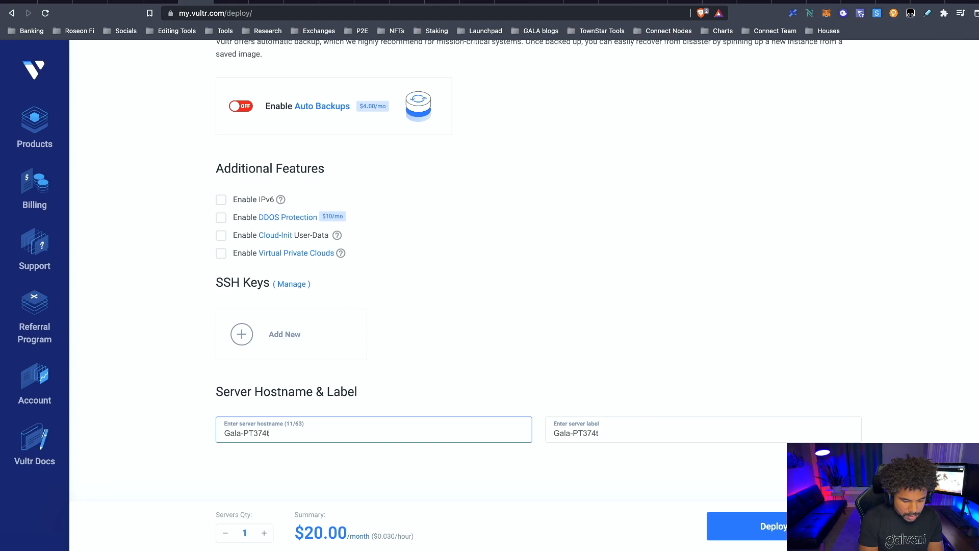
pyautogui.write('-')
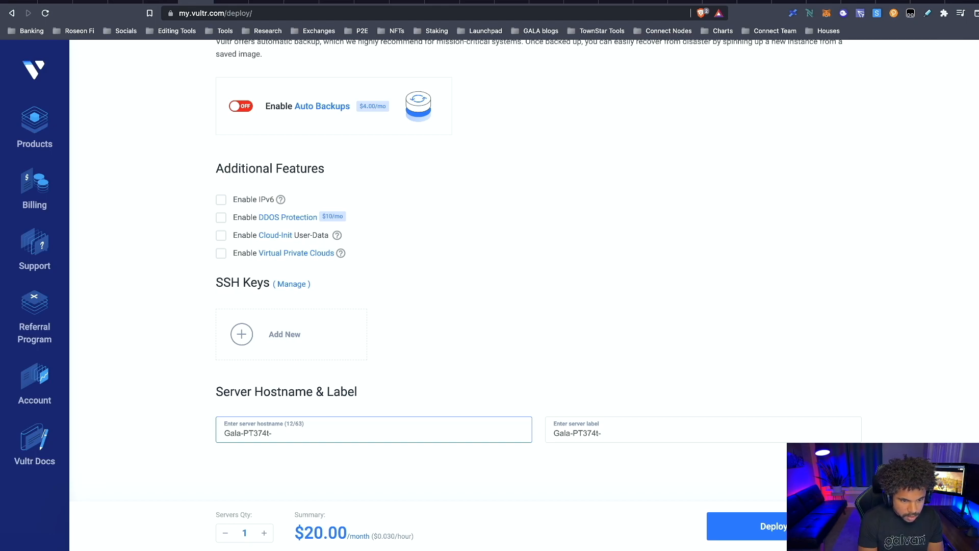
pyautogui.write('FilmNode4')
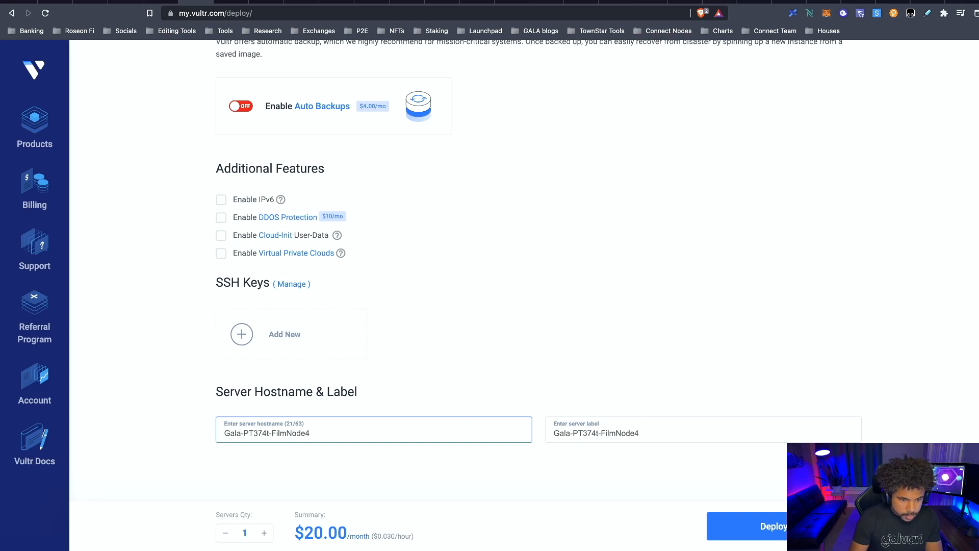
pyautogui.moveTo(580, 383)
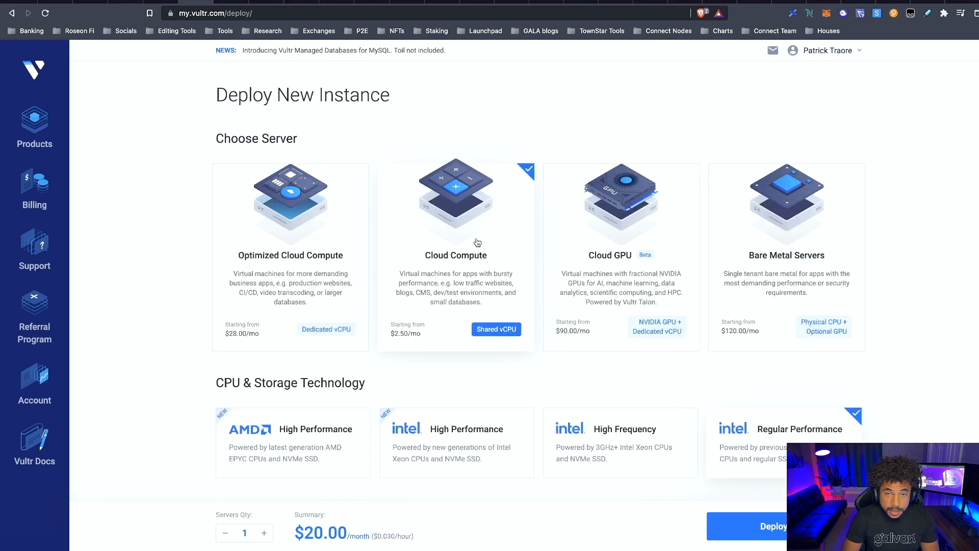
# Review the Seoul, Ubuntu 20.04, $20/month settings and deploy the server.
pyautogui.scroll(-3)
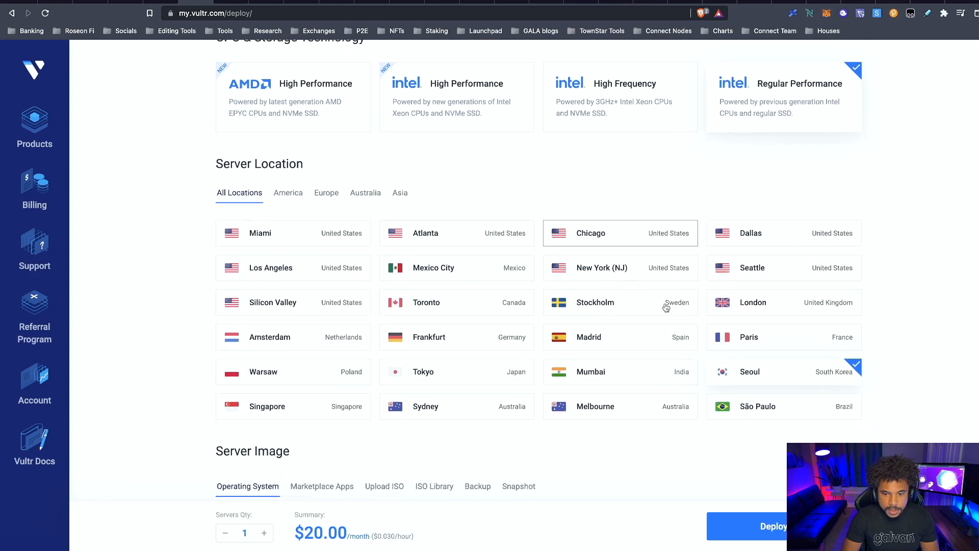
pyautogui.scroll(-3)
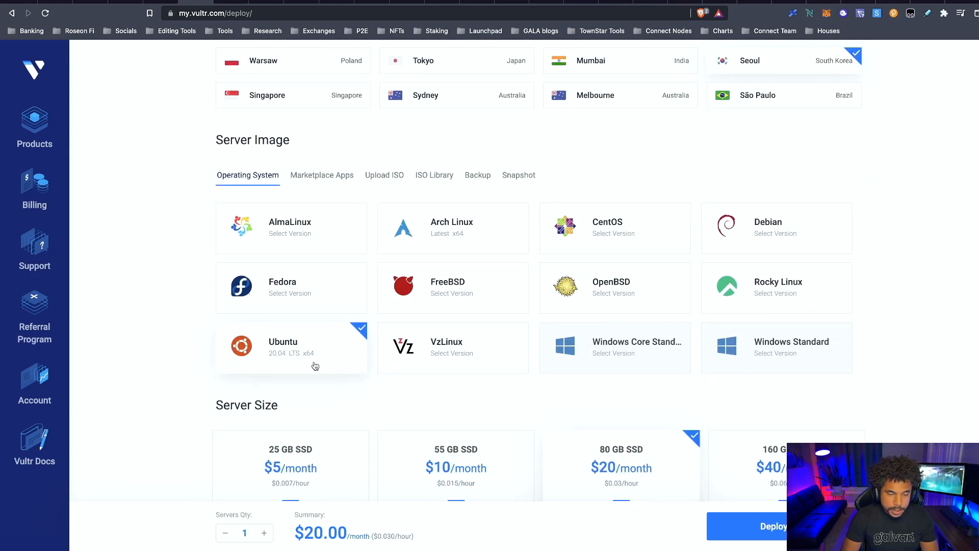
pyautogui.scroll(-3)
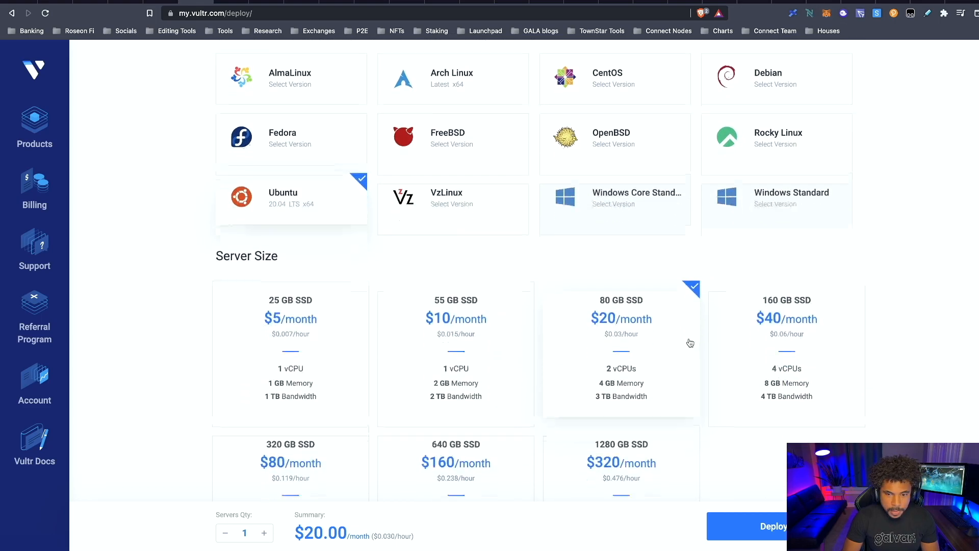
pyautogui.scroll(-3)
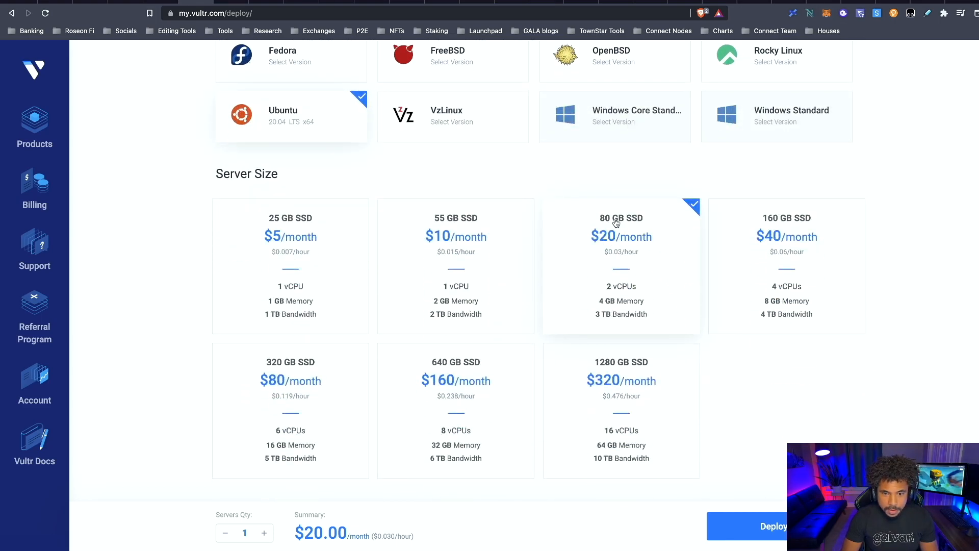
pyautogui.moveTo(662, 289)
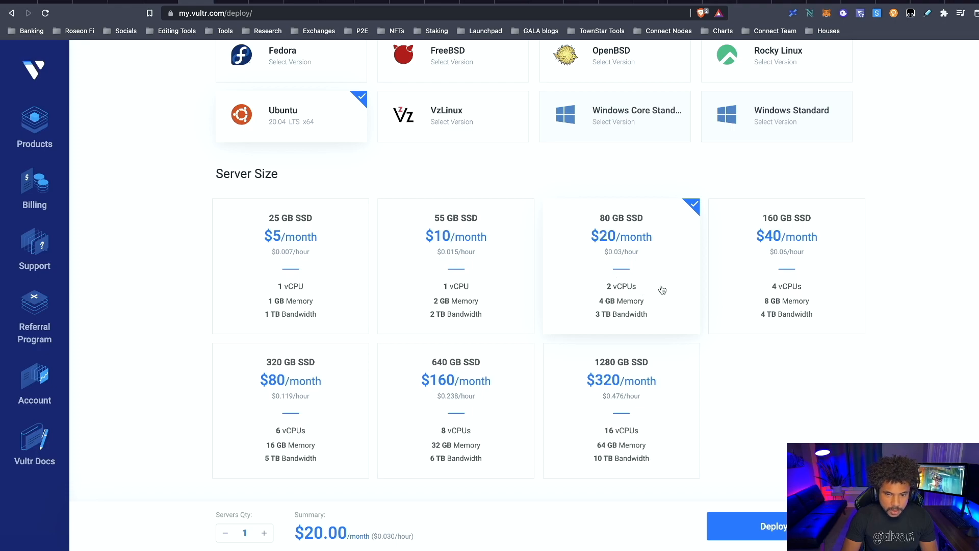
pyautogui.scroll(-3)
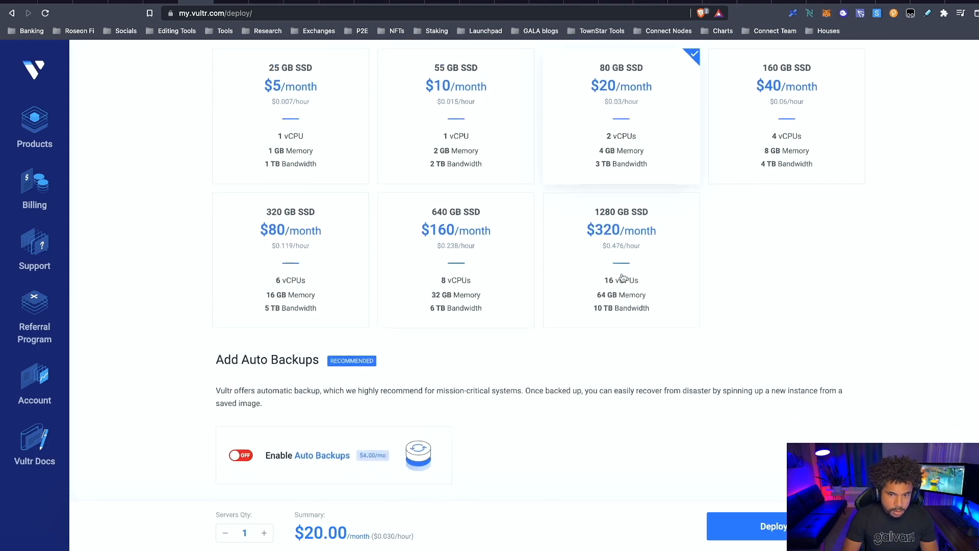
pyautogui.scroll(-3)
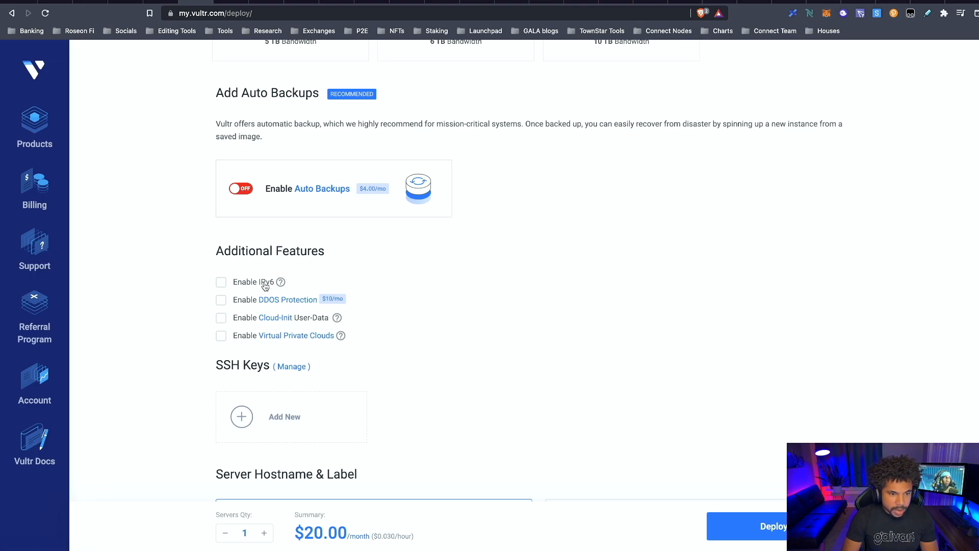
pyautogui.scroll(-3)
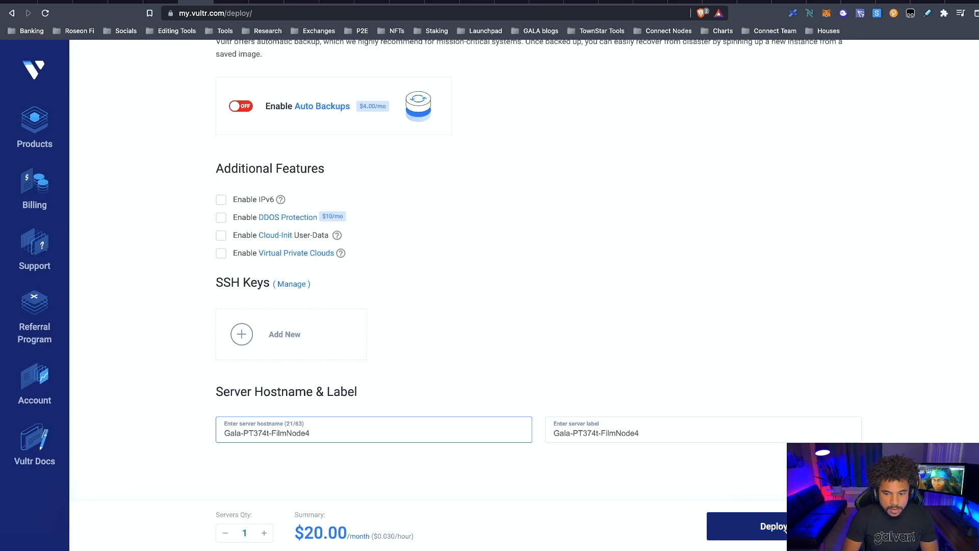
pyautogui.click(34, 128)
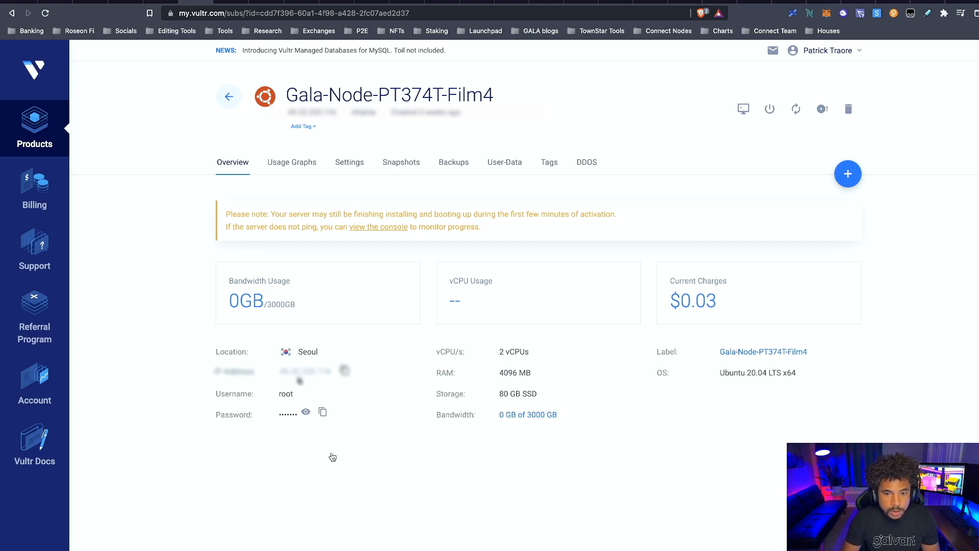
pyautogui.moveTo(350, 325)
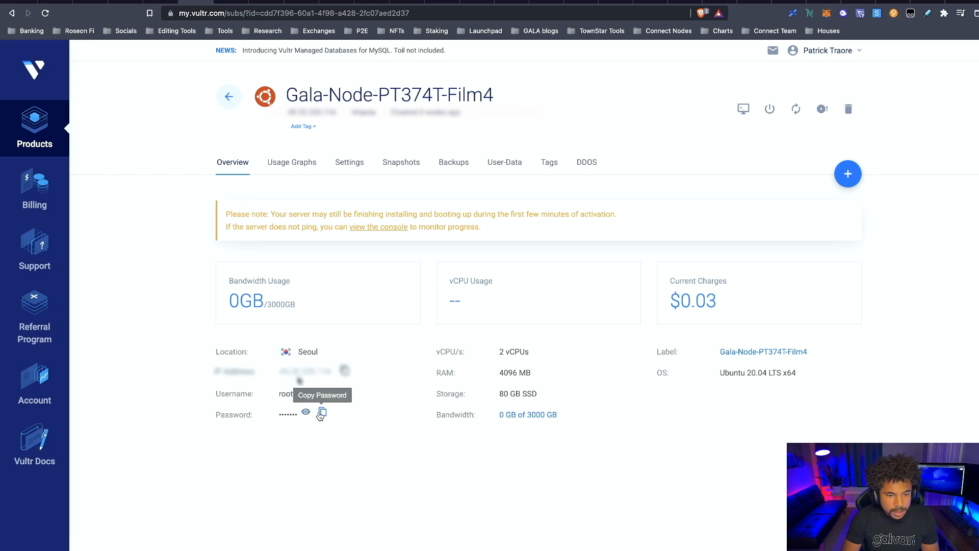
# Copy the new server's root password from its overview page.
pyautogui.click(320, 412)
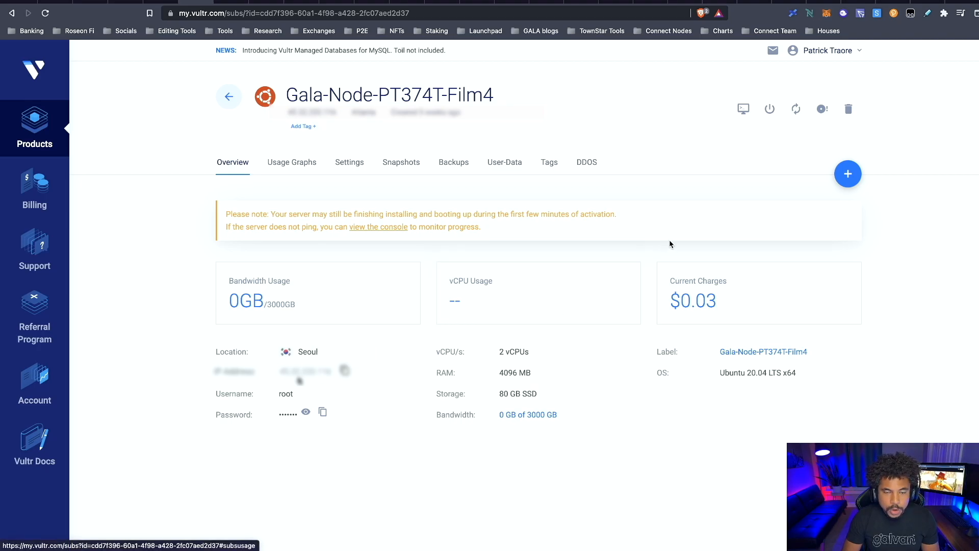
pyautogui.moveTo(742, 110)
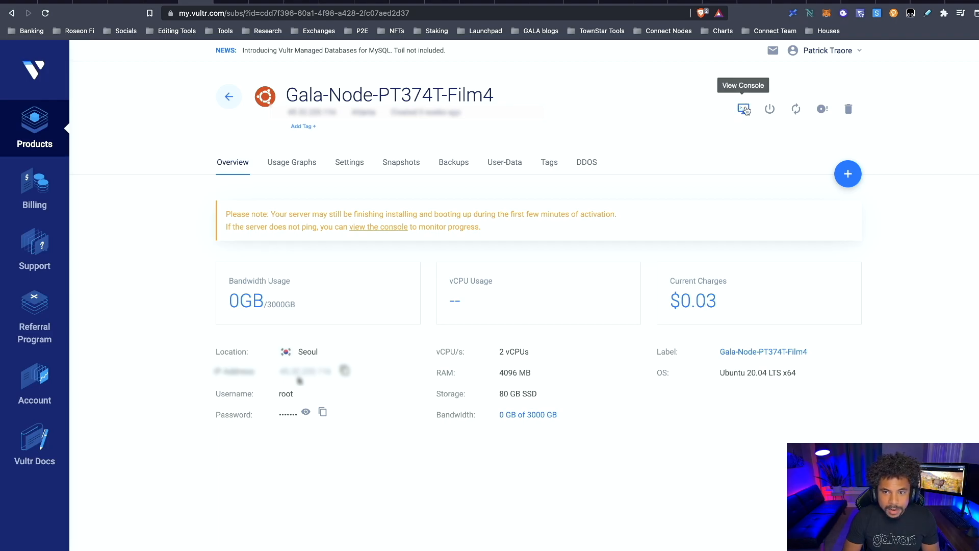
# Open the server console, enter root at the login prompt, and paste the password from the clipboard.
pyautogui.click(743, 108)
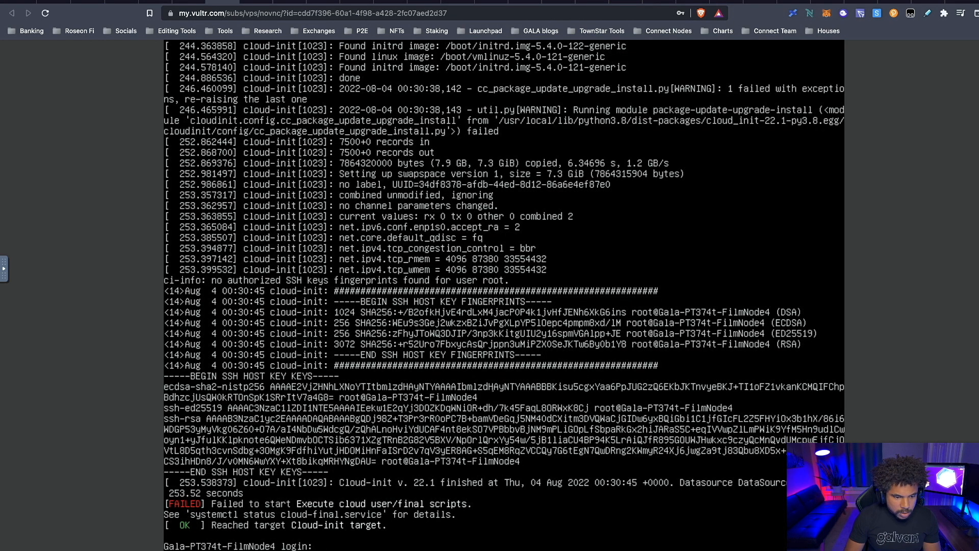
pyautogui.write('root')
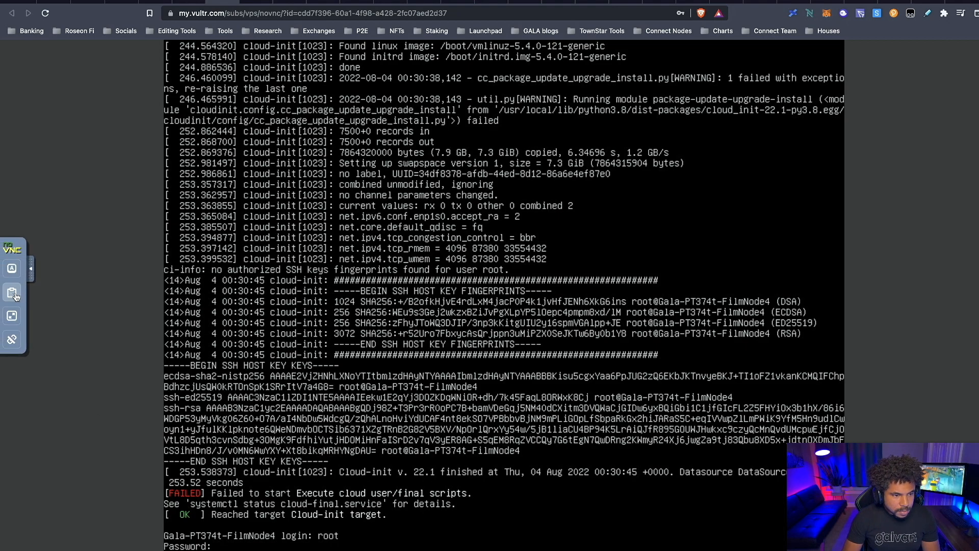
pyautogui.click(12, 291)
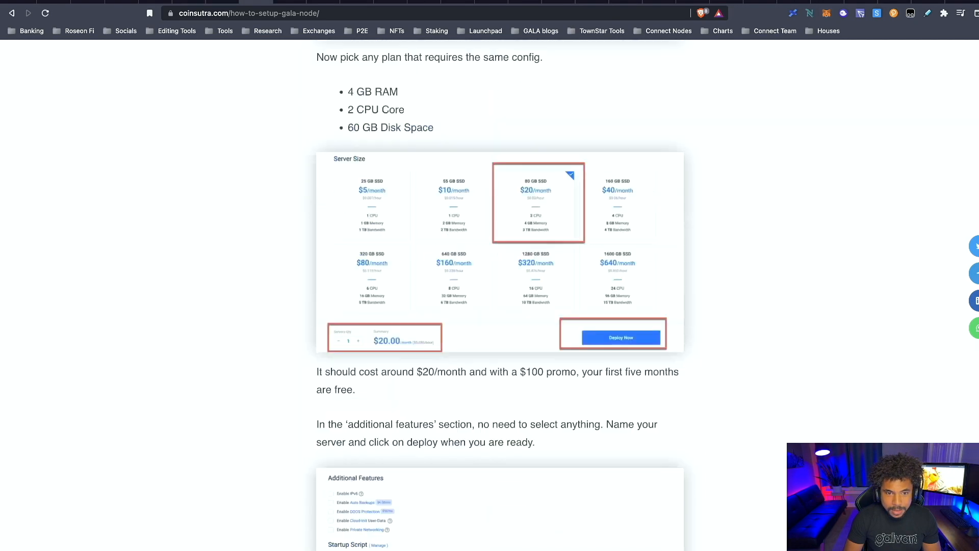
# Scroll the Coinsutra guide to the three sudo commands for changing the Machine ID.
pyautogui.scroll(-3)
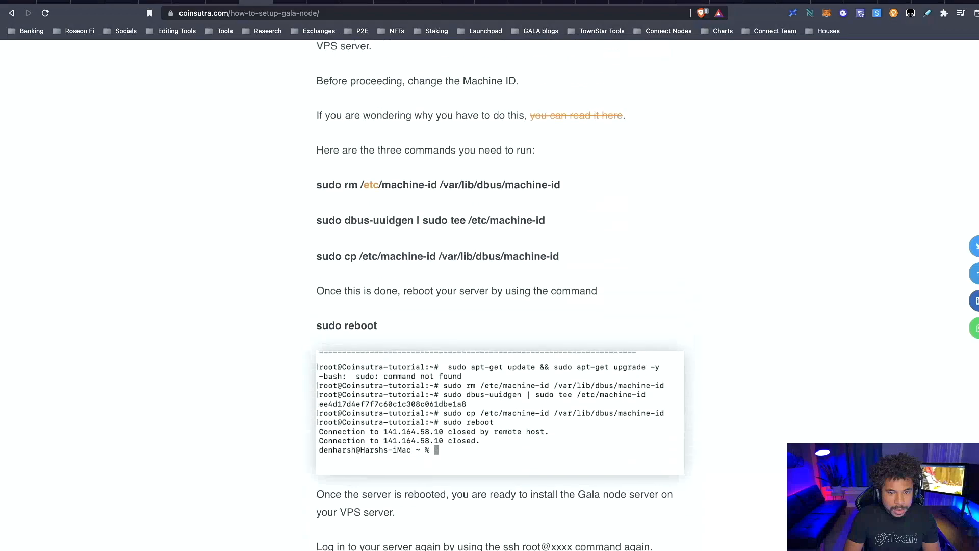
pyautogui.scroll(-3)
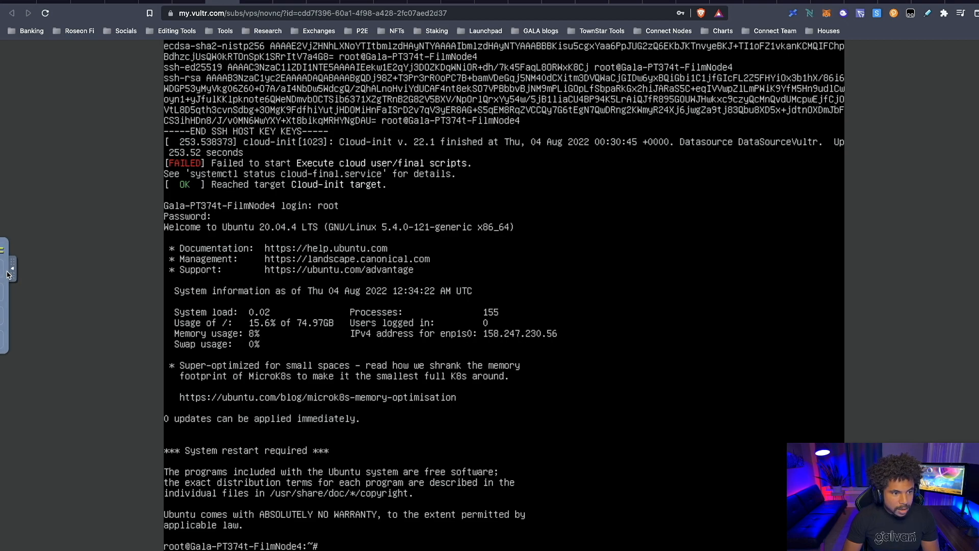
# Paste the Machine ID commands, ending with 'sudo cp /etc/machine-id /var/lib/dbus/machine-id', into the console.
pyautogui.click(12, 292)
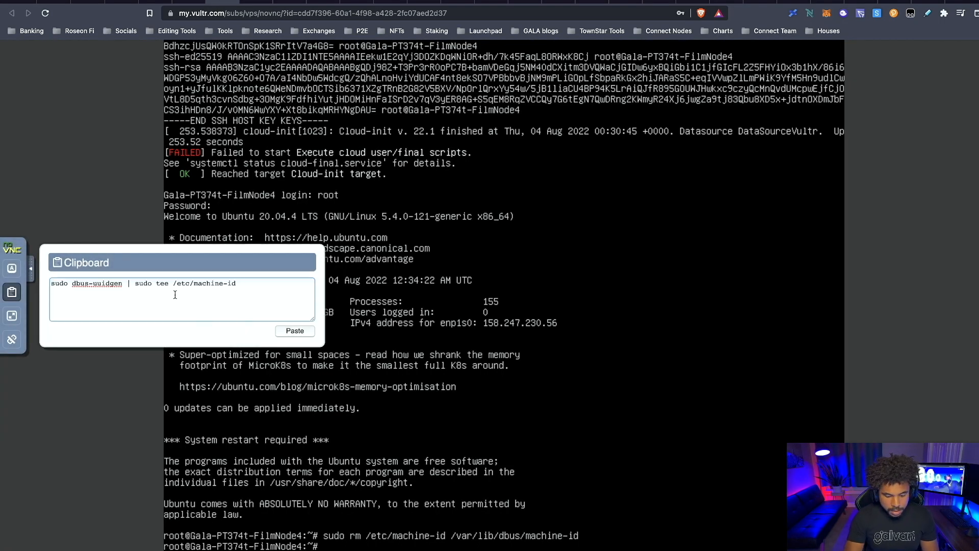
pyautogui.click(294, 331)
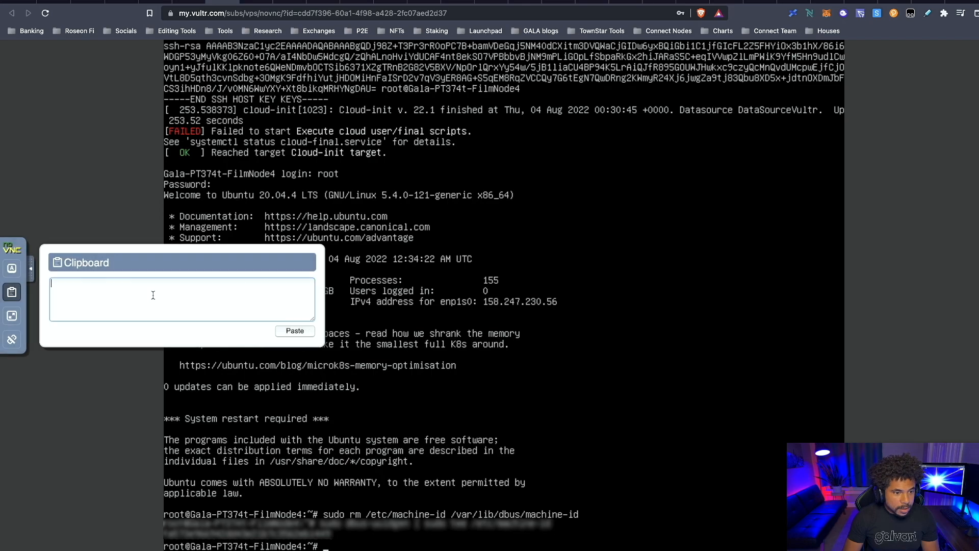
pyautogui.write('sudo cp /etc/machine-id /var/lib/dbus/machine-id')
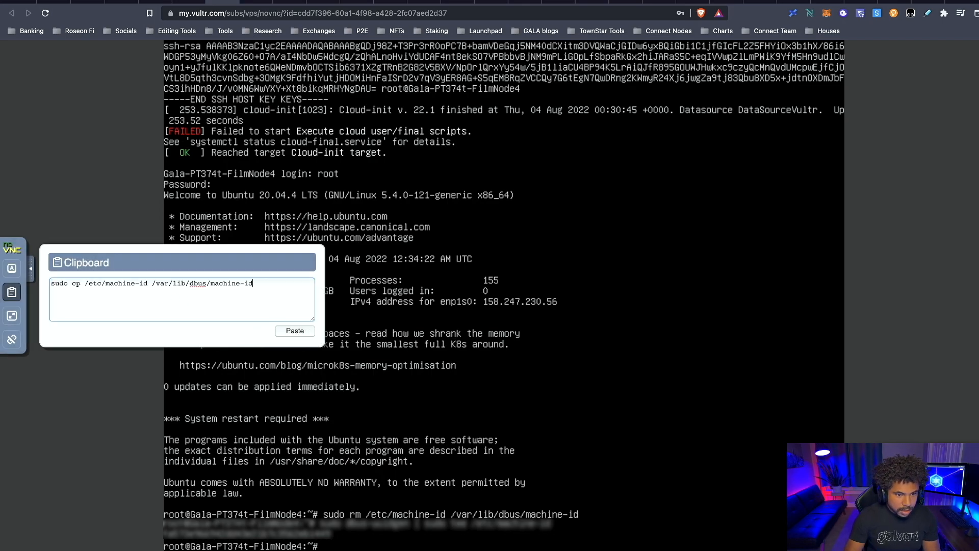
pyautogui.click(294, 331)
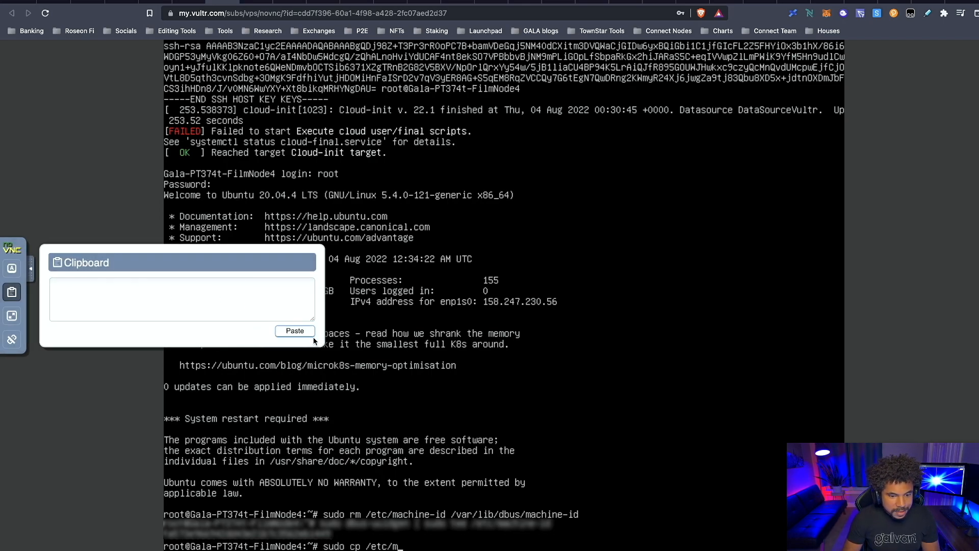
pyautogui.click(294, 331)
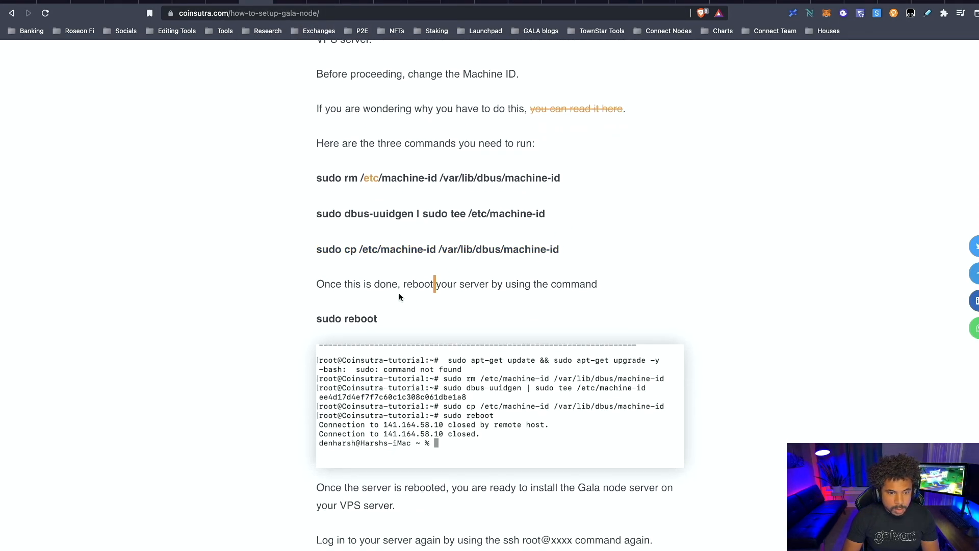
pyautogui.moveTo(384, 307)
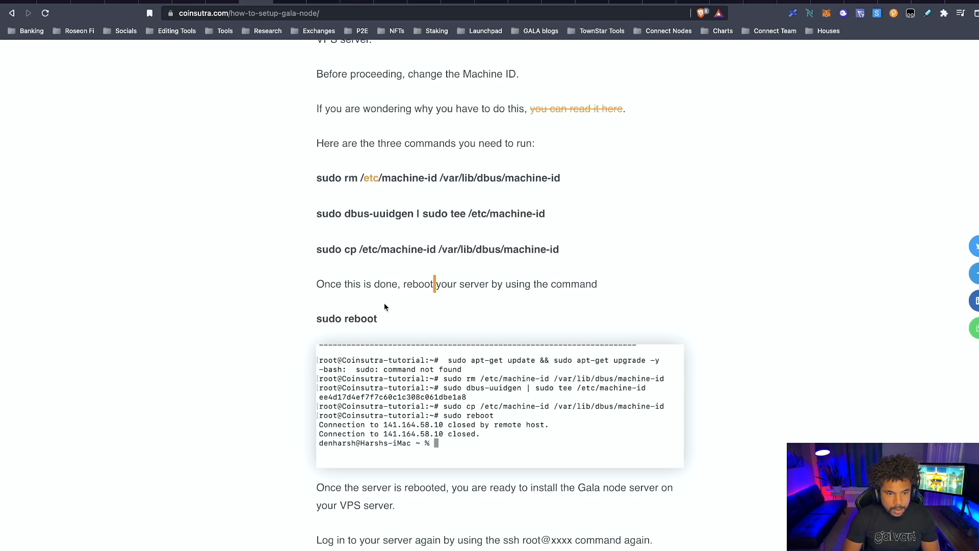
# Copy 'sudo reboot' from the guide and run it in the Vultr console.
pyautogui.doubleClick(346, 318)
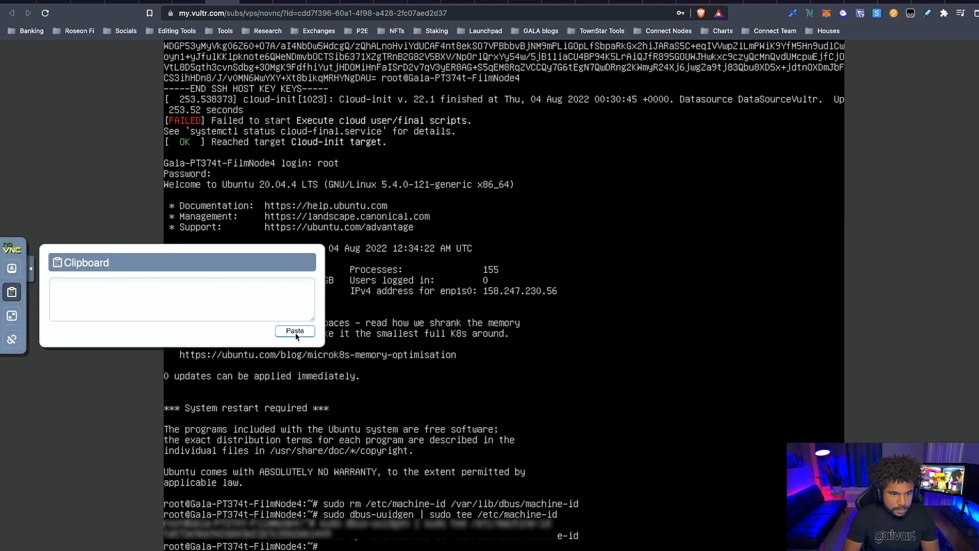
pyautogui.write('sudo reboot')
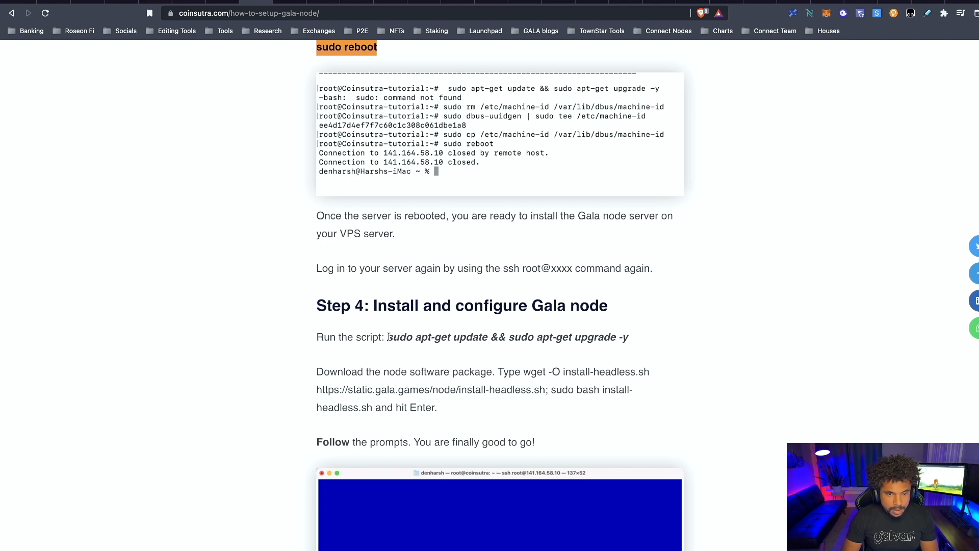
# Run apt-get update && upgrade, then start entering the wget install-headless.sh download command.
pyautogui.moveTo(388, 337); pyautogui.dragTo(628, 337)
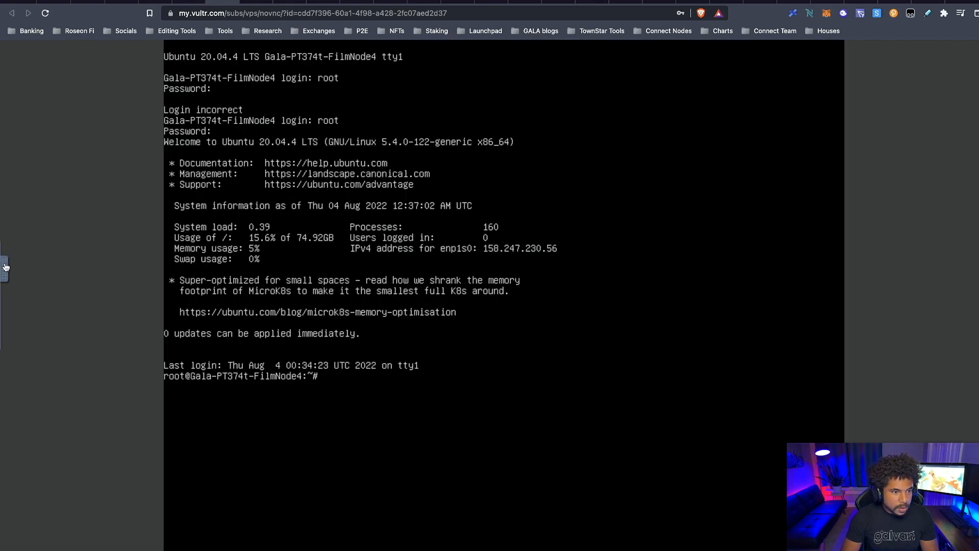
pyautogui.click(11, 292)
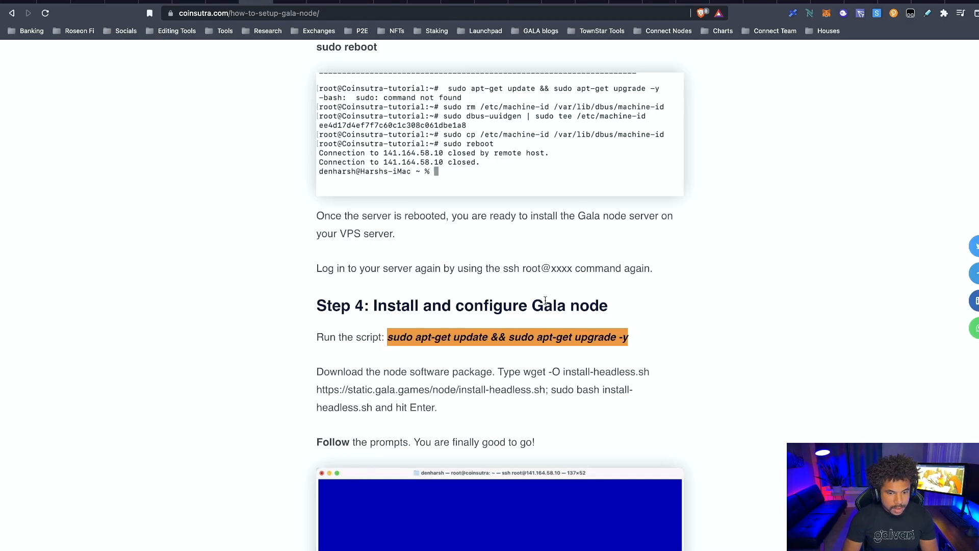
pyautogui.scroll(-3)
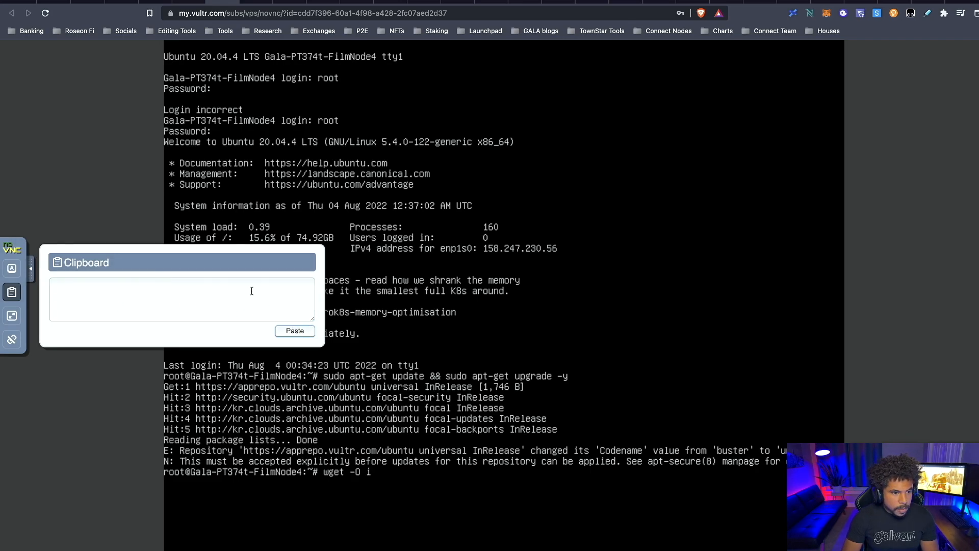
pyautogui.write('nstall-headless.sh https://static.gala.ga')
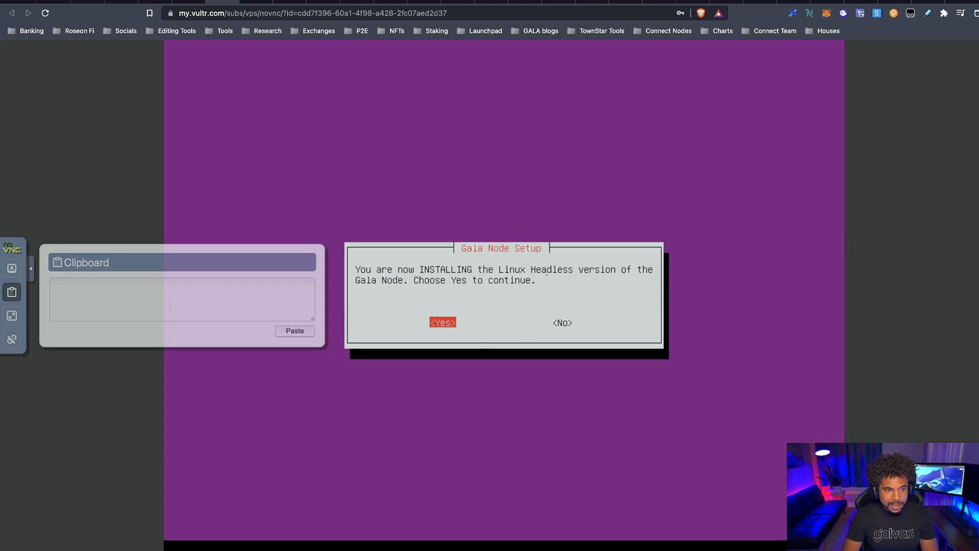
# Confirm <Yes> to install the Linux Headless Gala node.
pyautogui.click(442, 322)
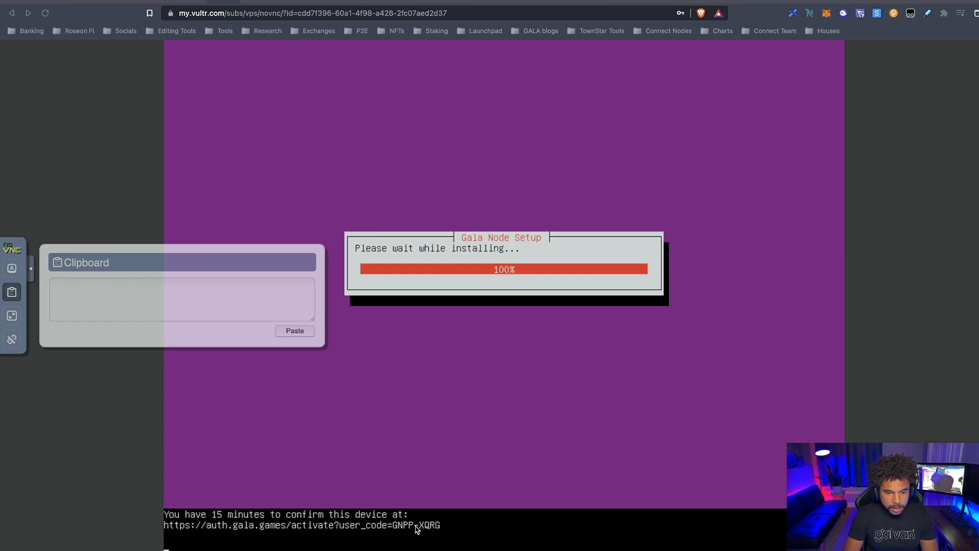
pyautogui.moveTo(430, 531)
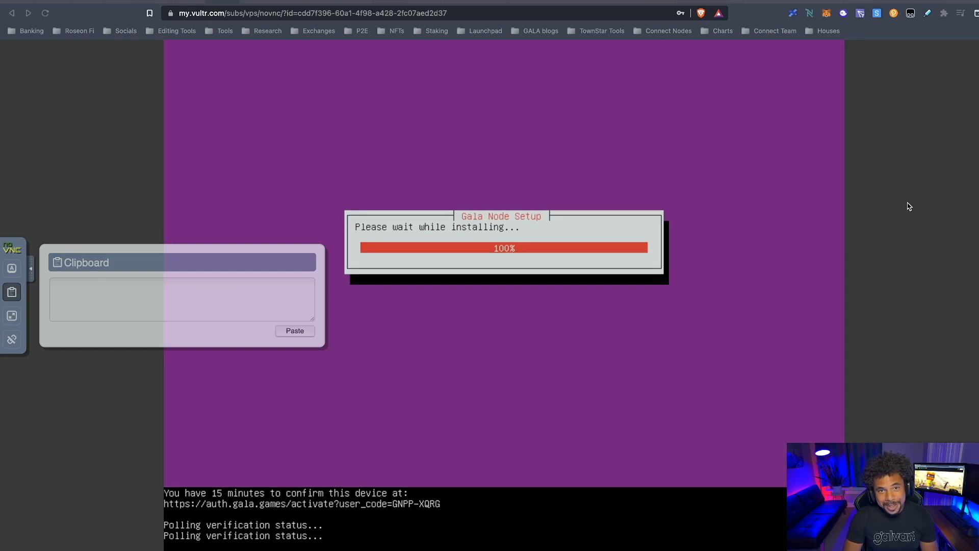
pyautogui.moveTo(534, 151)
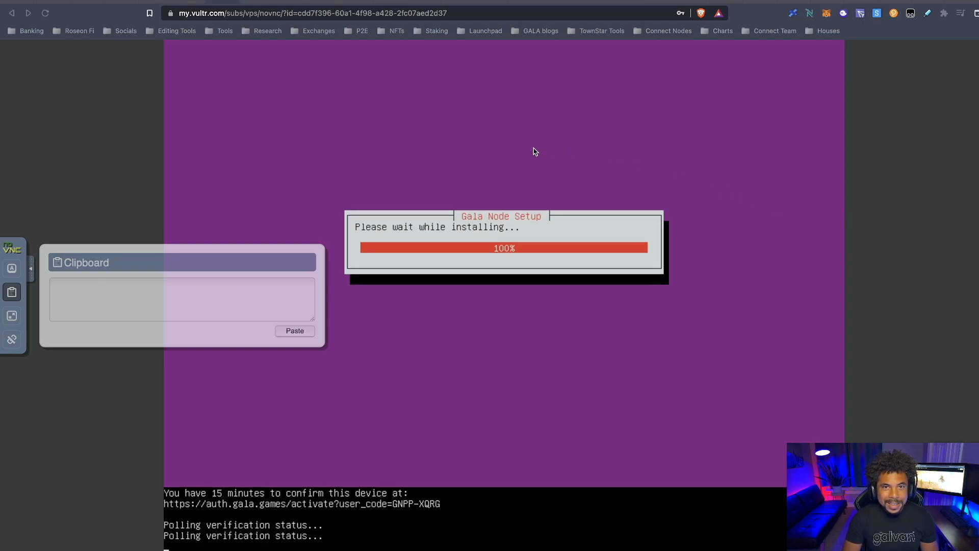
pyautogui.moveTo(102, 234)
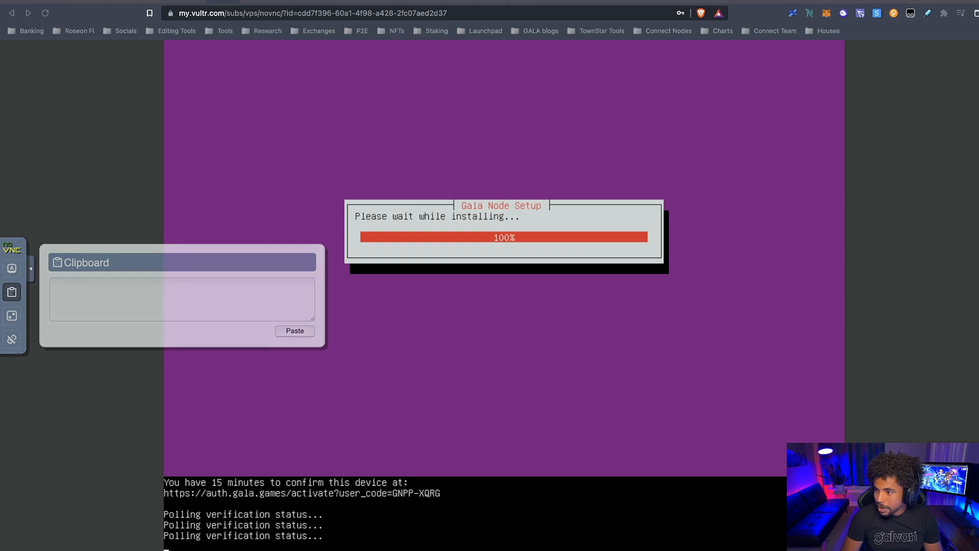
pyautogui.moveTo(665, 241)
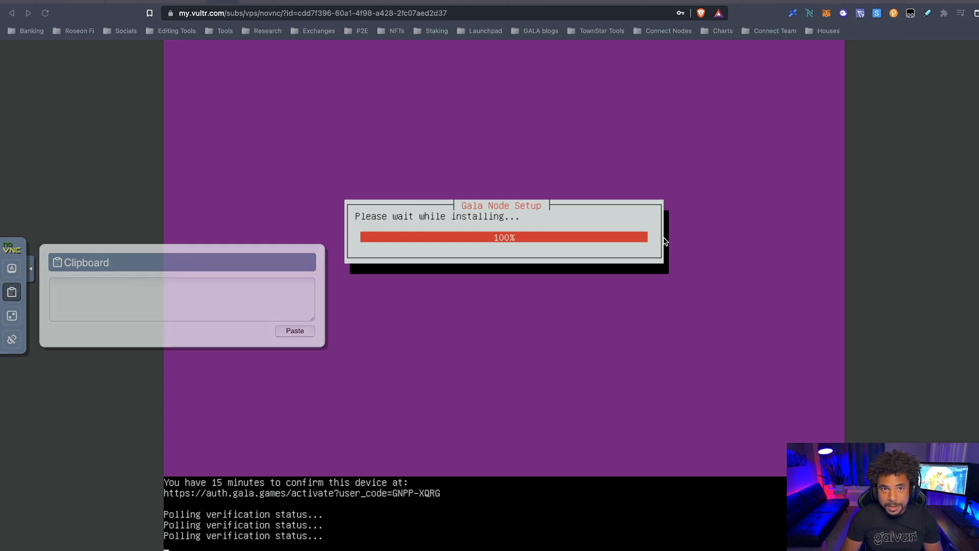
pyautogui.moveTo(417, 381)
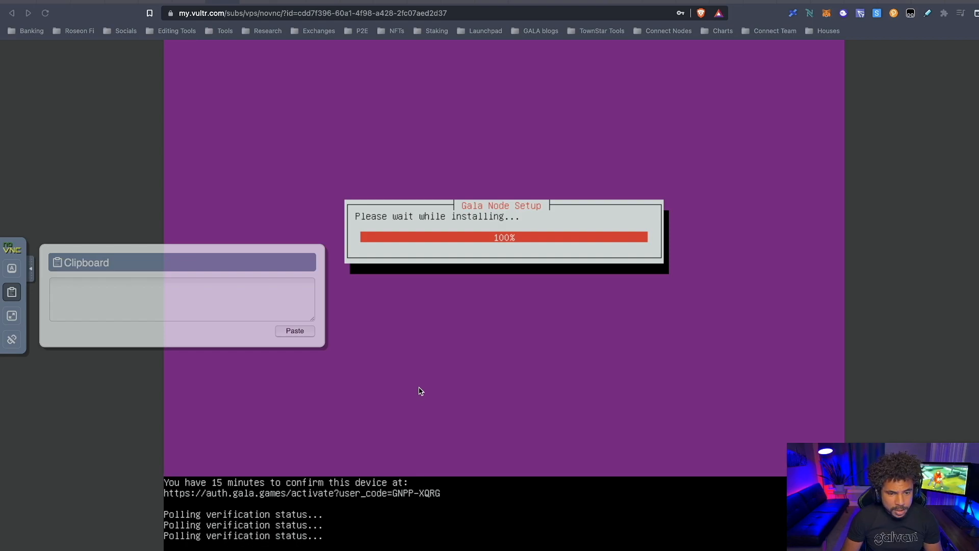
pyautogui.moveTo(412, 406)
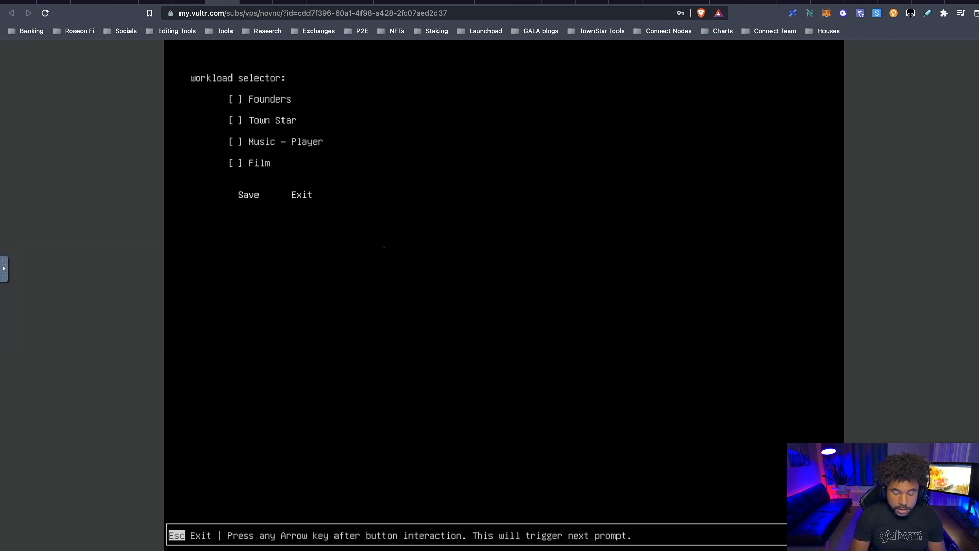
# Tick the Film box in the Gala node workload selector.
pyautogui.click(248, 194)
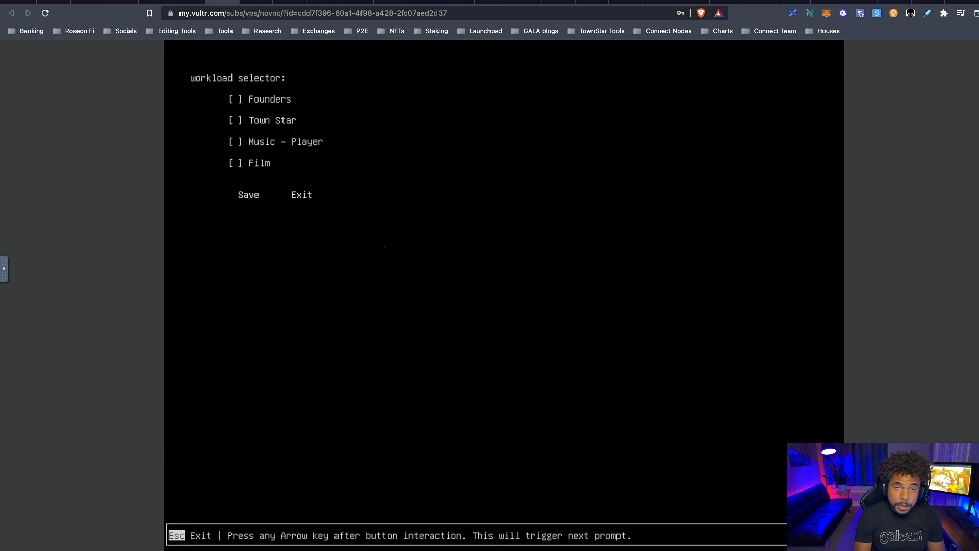
pyautogui.click(235, 163)
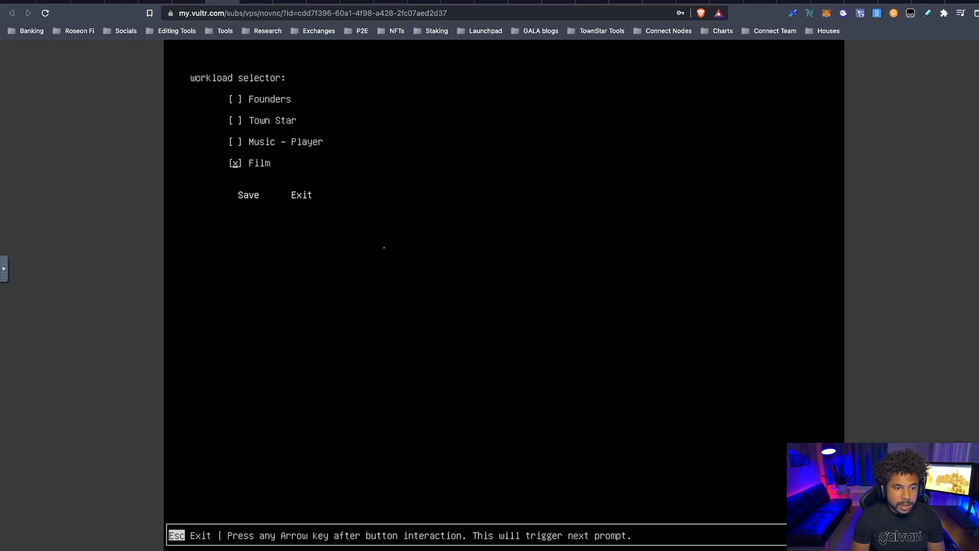
# Save the workload selection with Film checked.
pyautogui.click(248, 194)
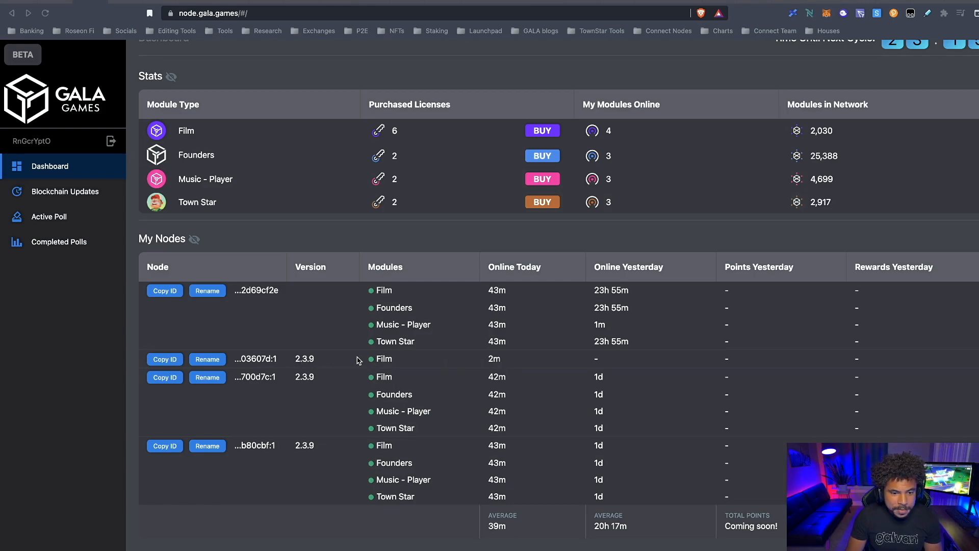
pyautogui.moveTo(501, 367)
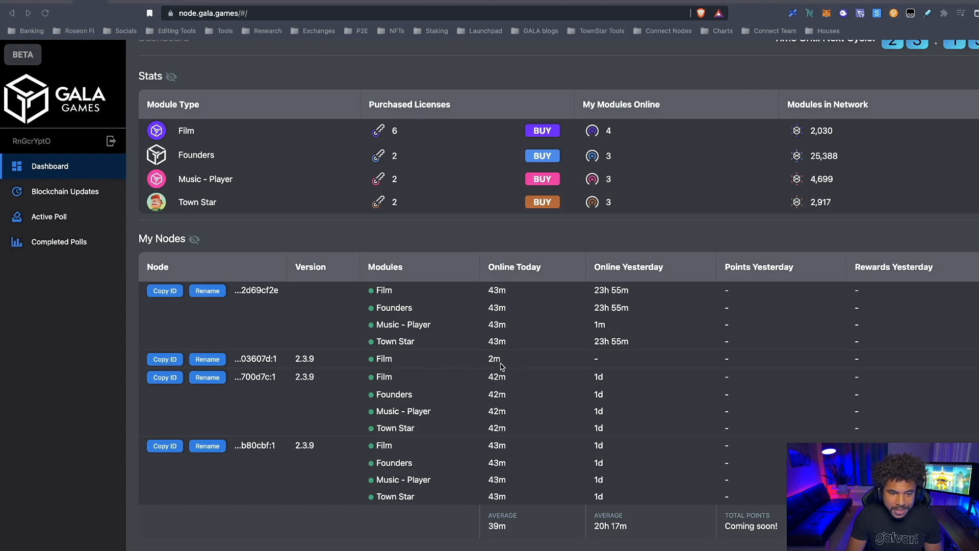
pyautogui.moveTo(435, 362)
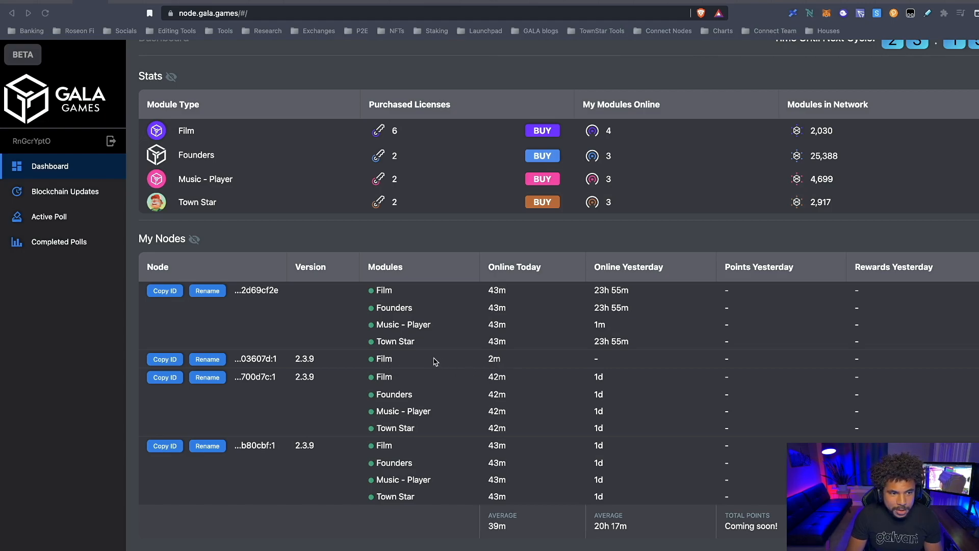
pyautogui.moveTo(503, 355)
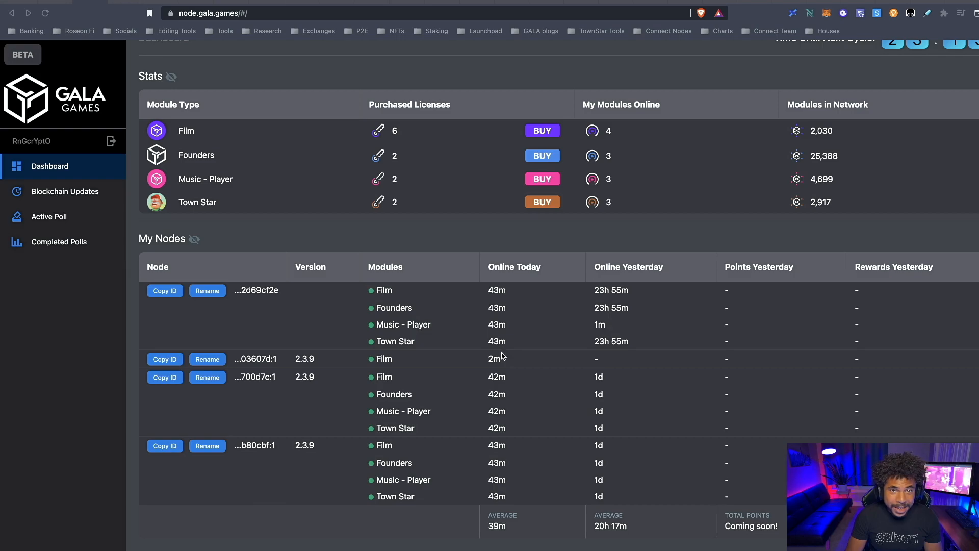
pyautogui.moveTo(446, 357)
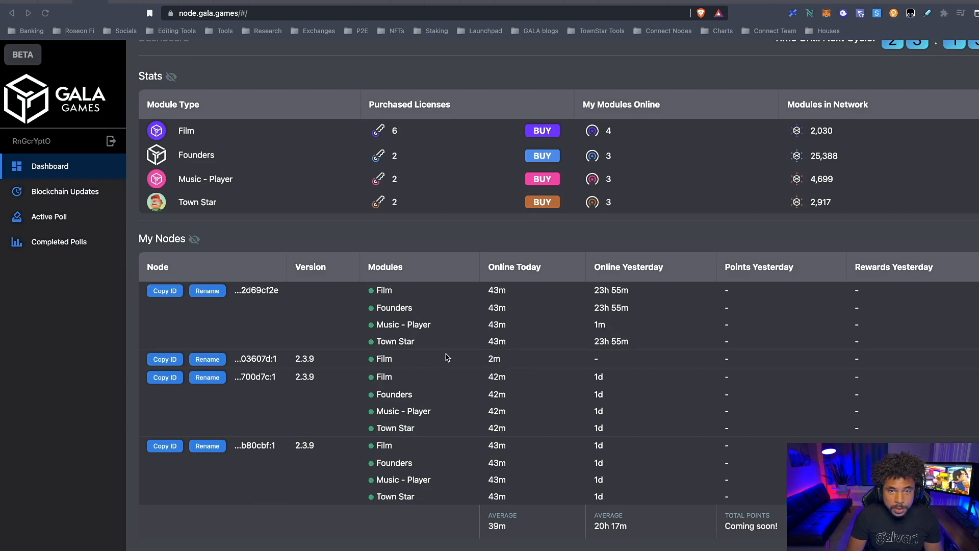
pyautogui.moveTo(503, 365)
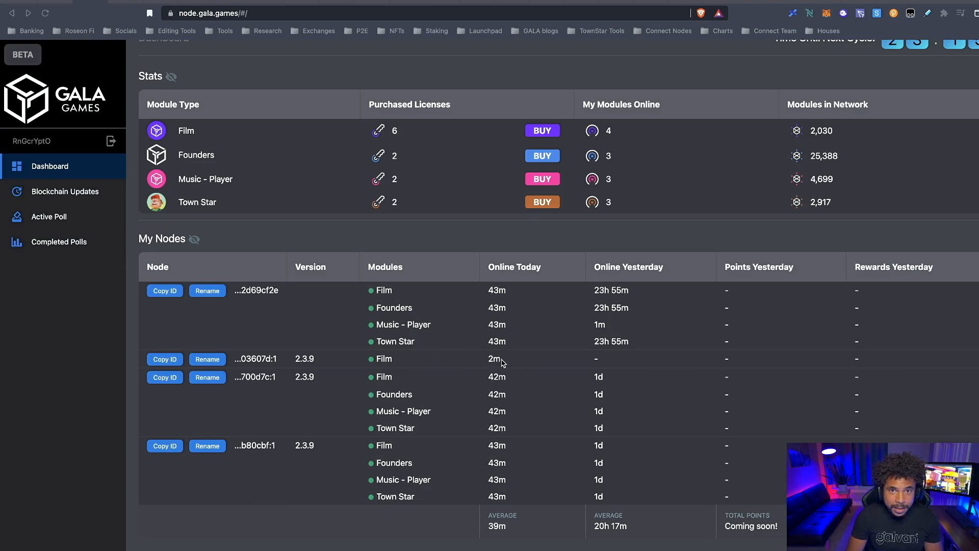
pyautogui.moveTo(462, 364)
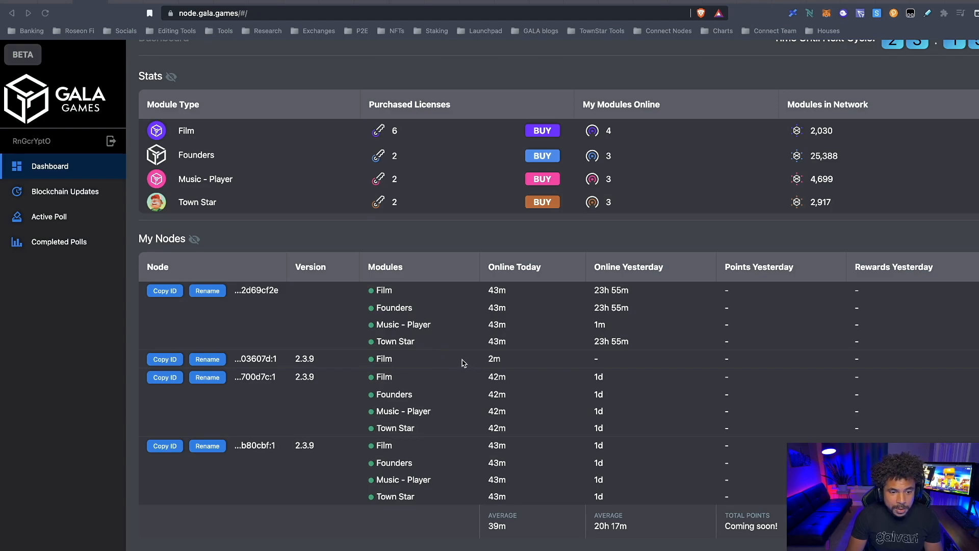